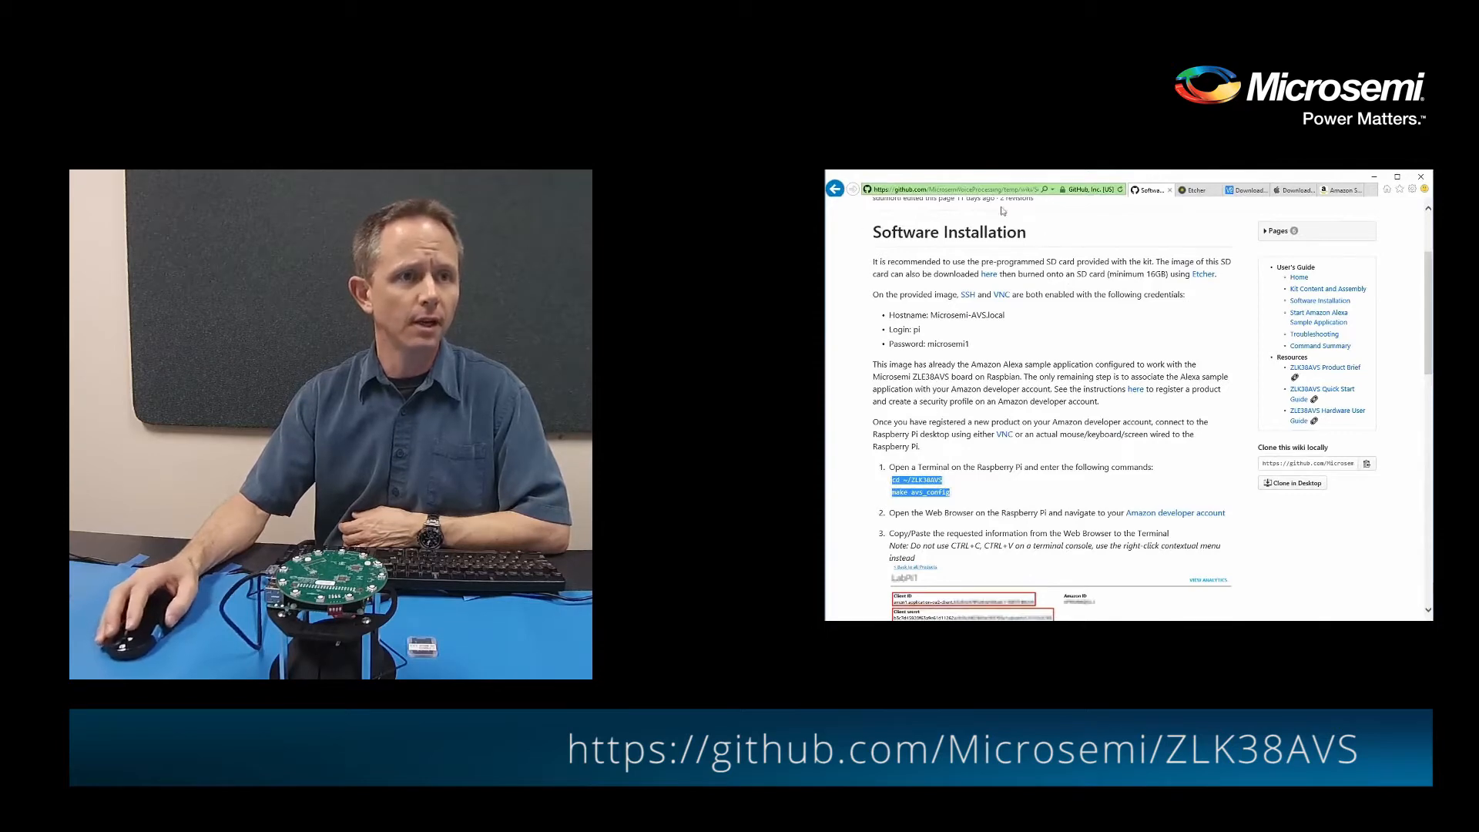
mouse_move(988, 274)
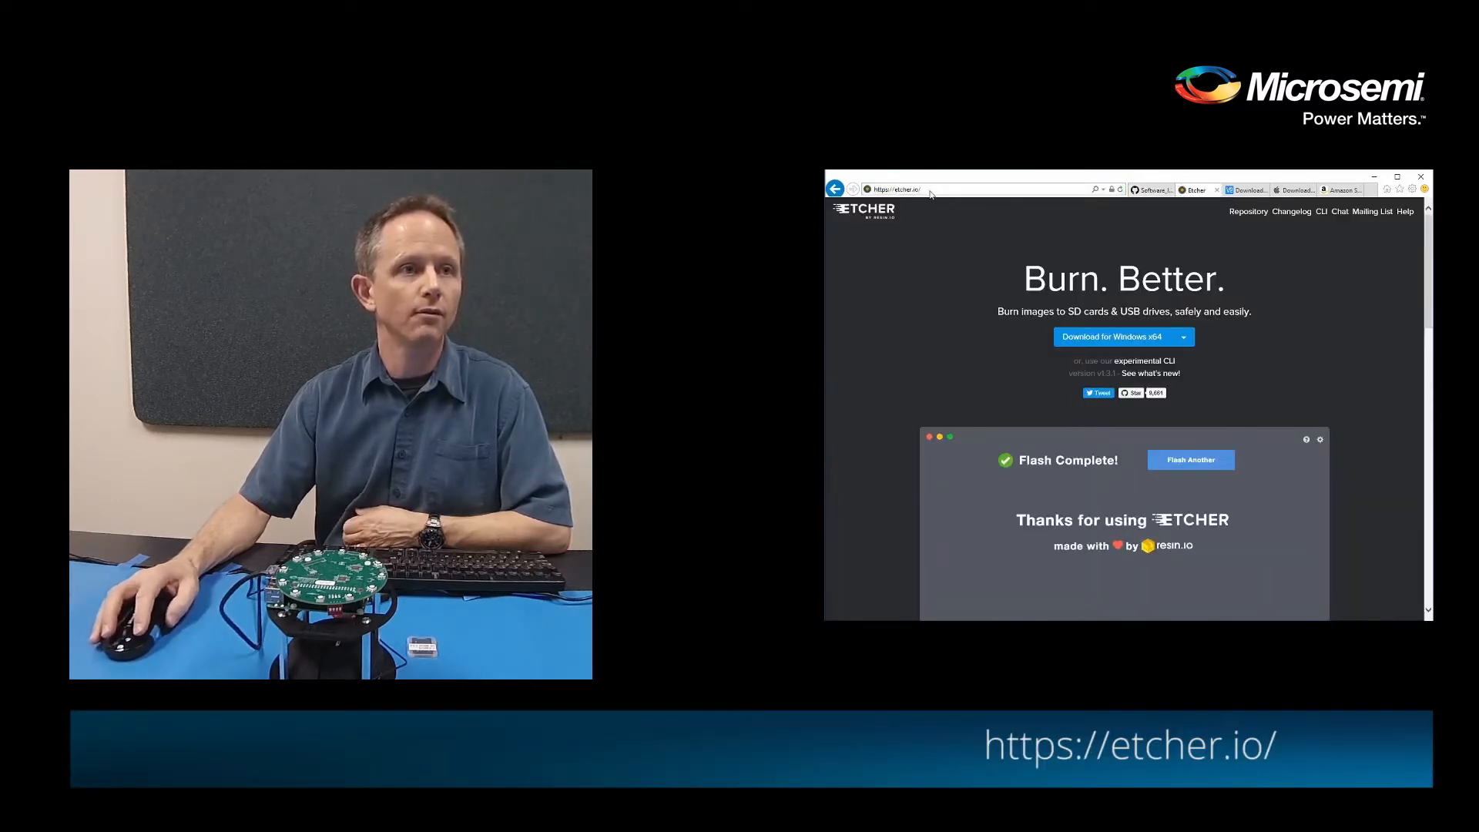
Step: Launch Etcher and choose the Raspbian ZLK38AVS zip as the image to flash
click(1189, 459)
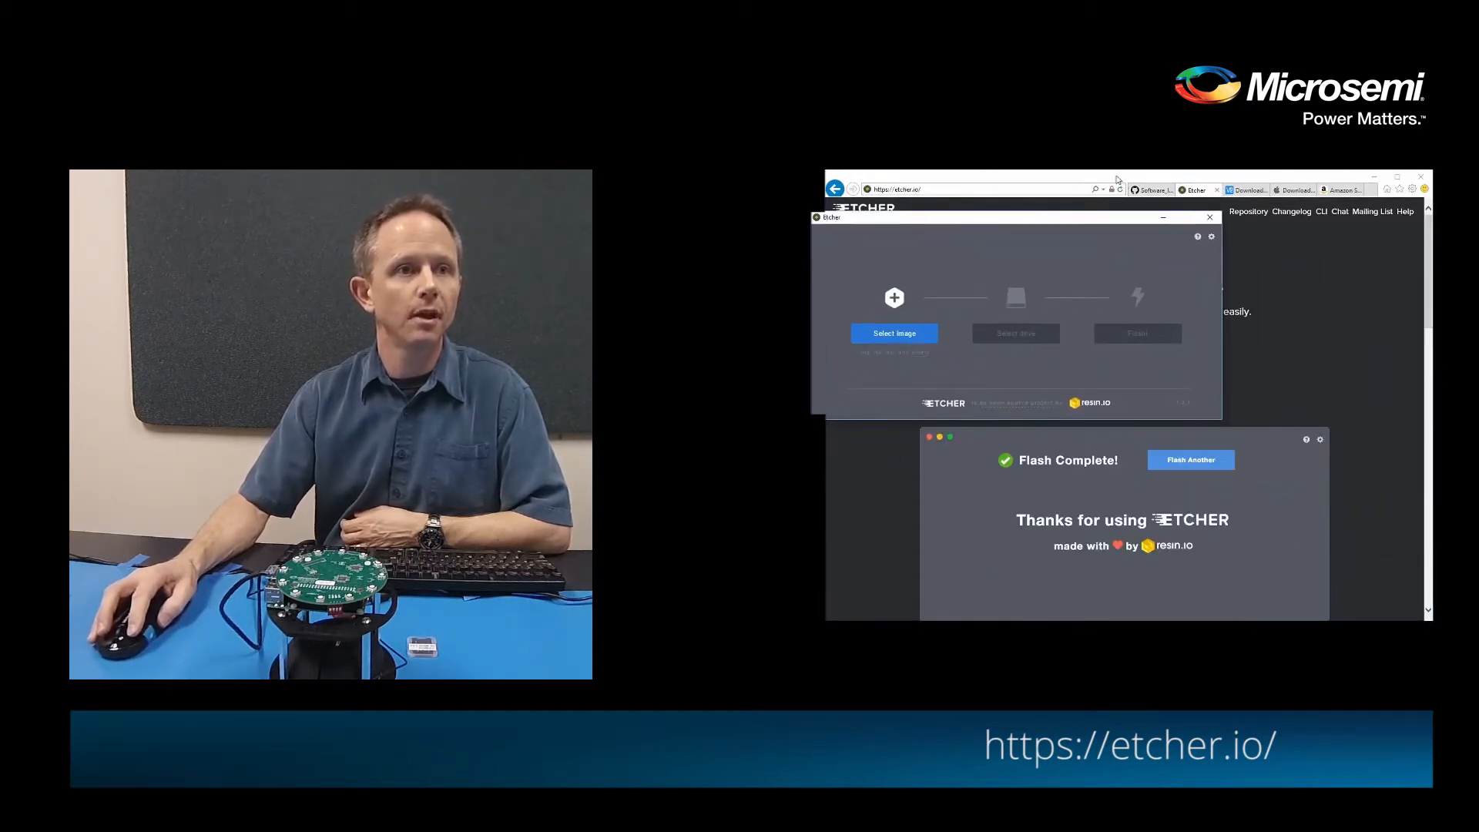
click(1190, 459)
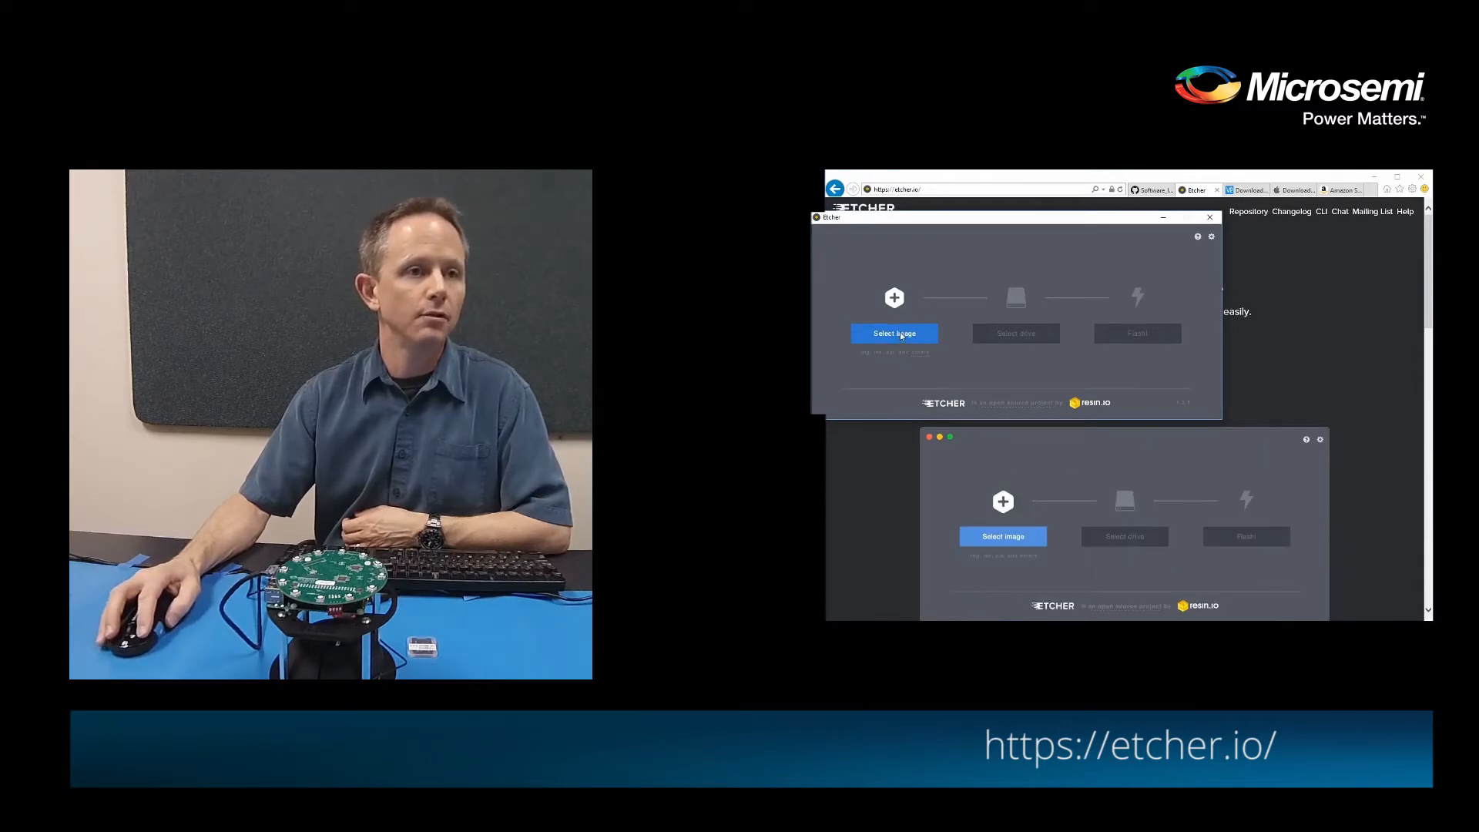
click(894, 333)
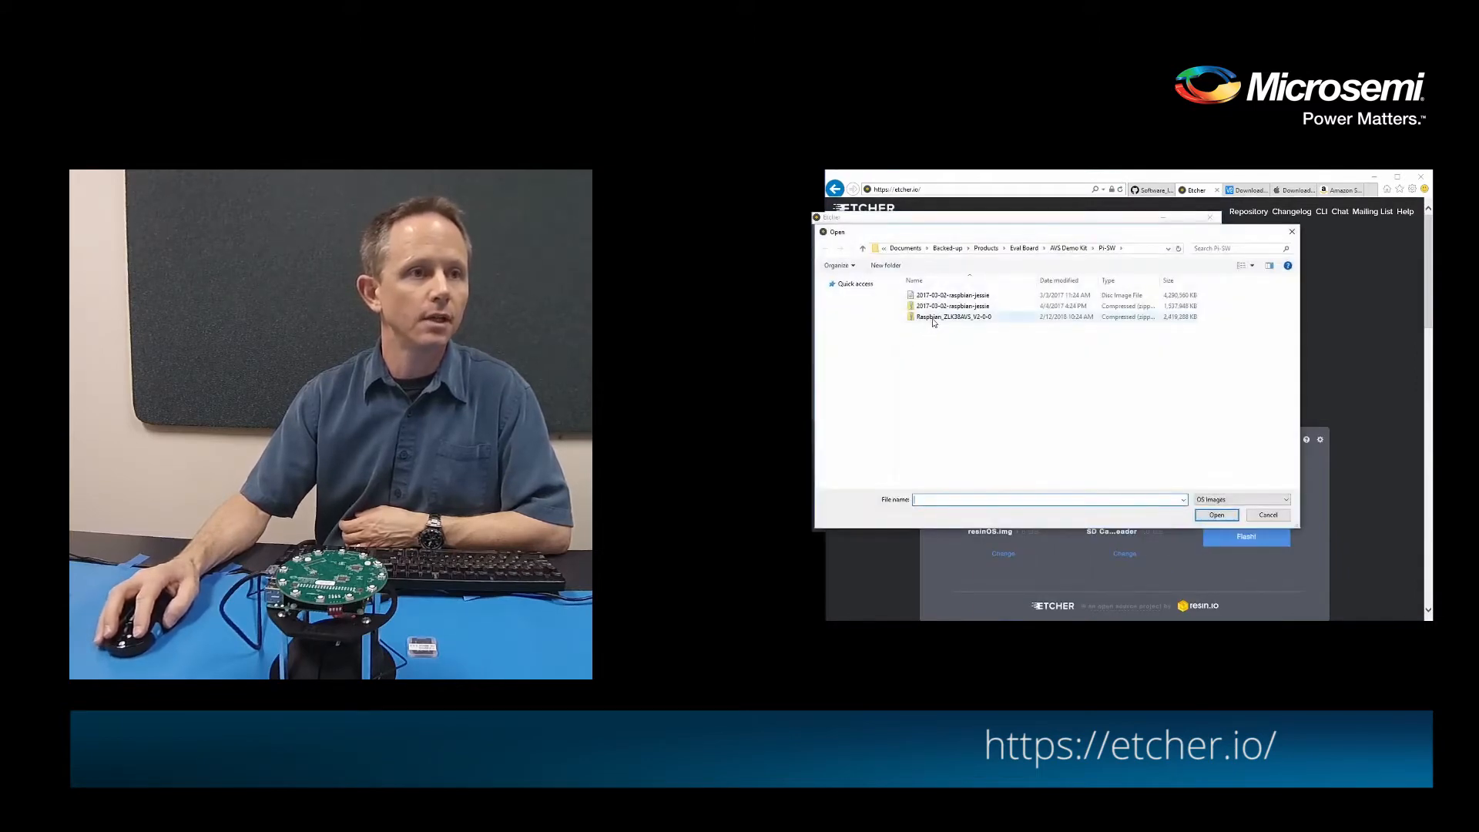
click(953, 317)
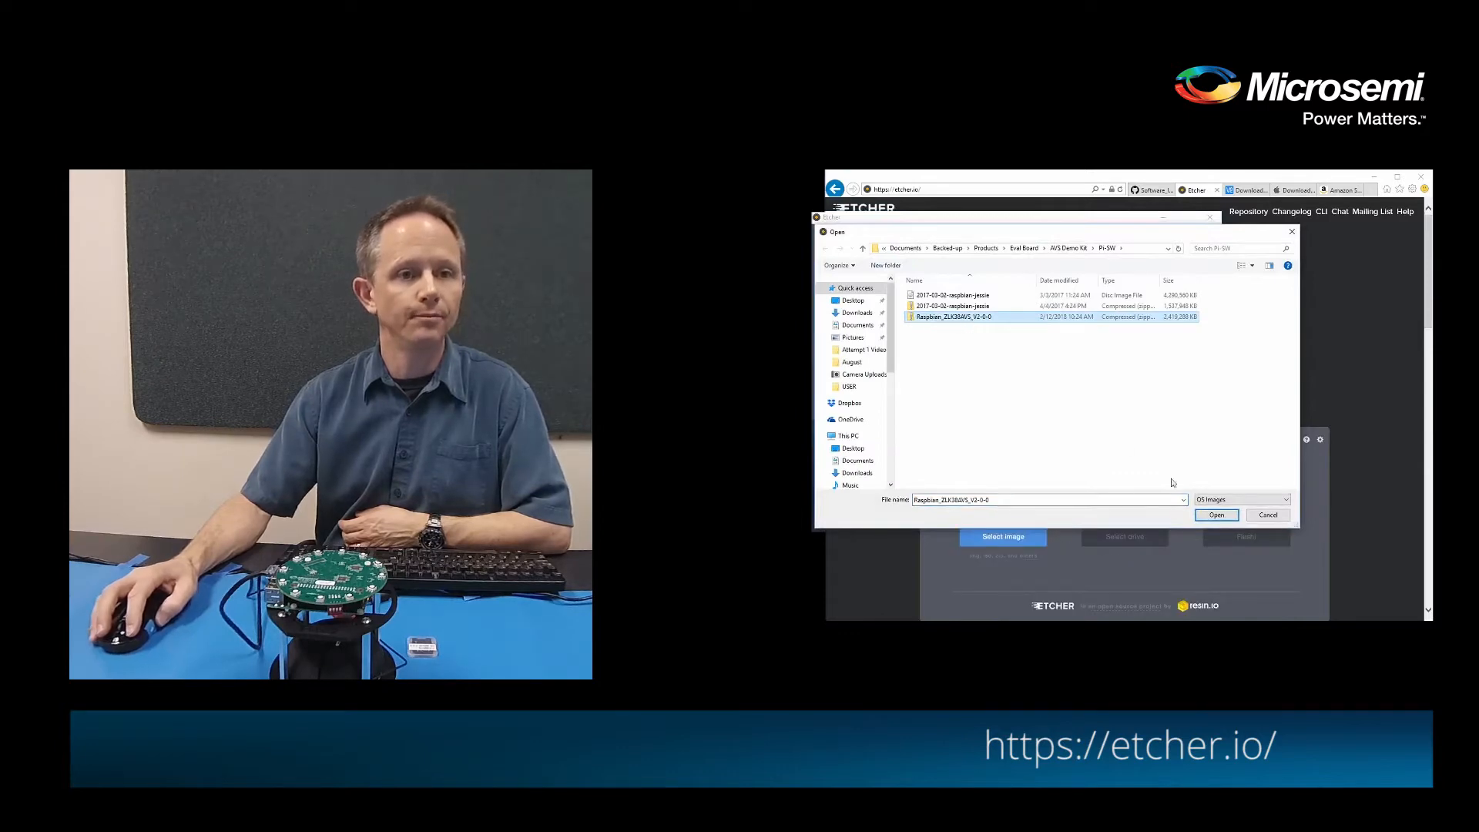
click(1215, 514)
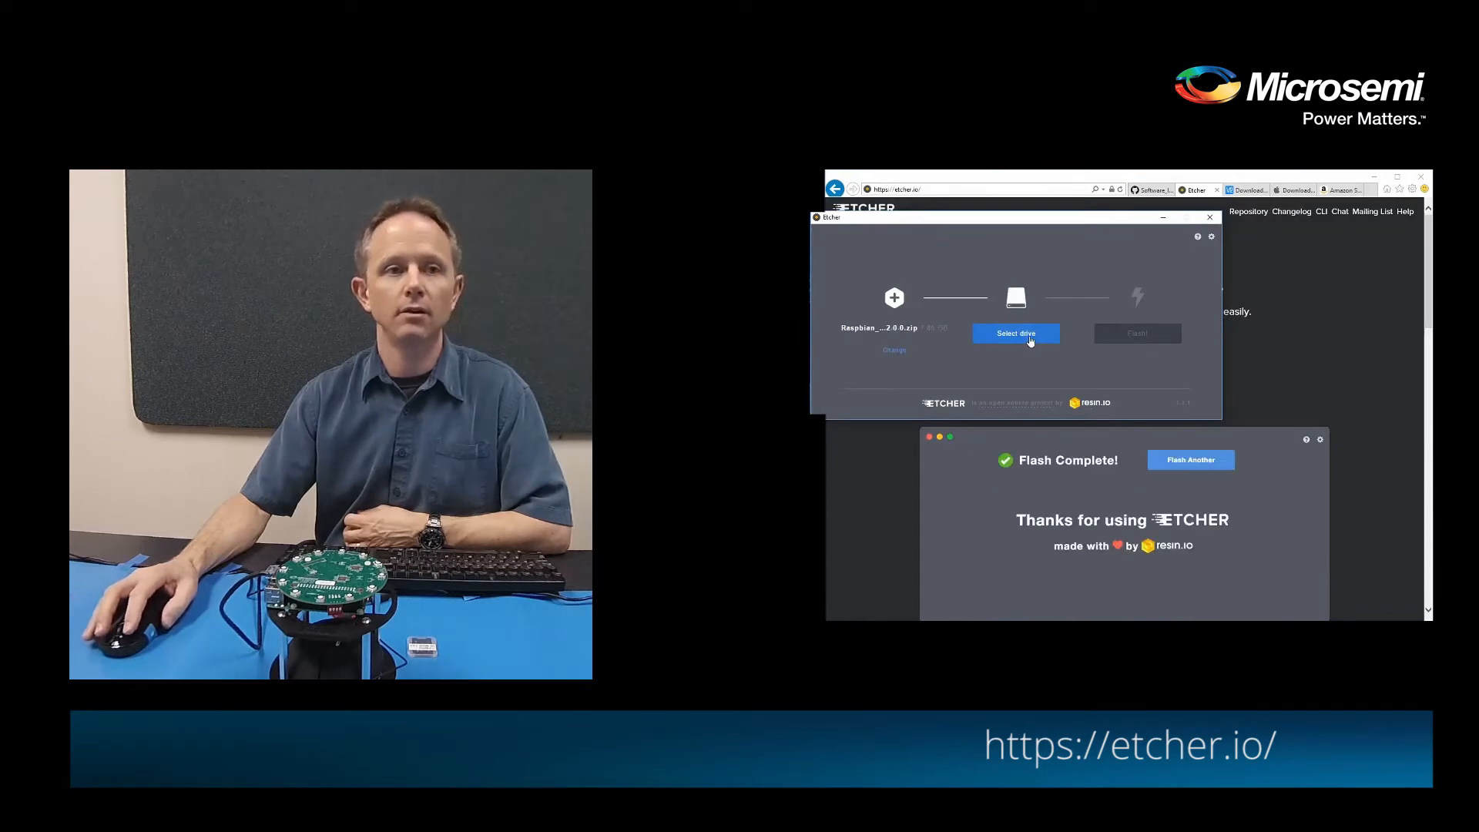
Step: Select the SDHC card as target drive and start flashing the image onto it
click(1189, 459)
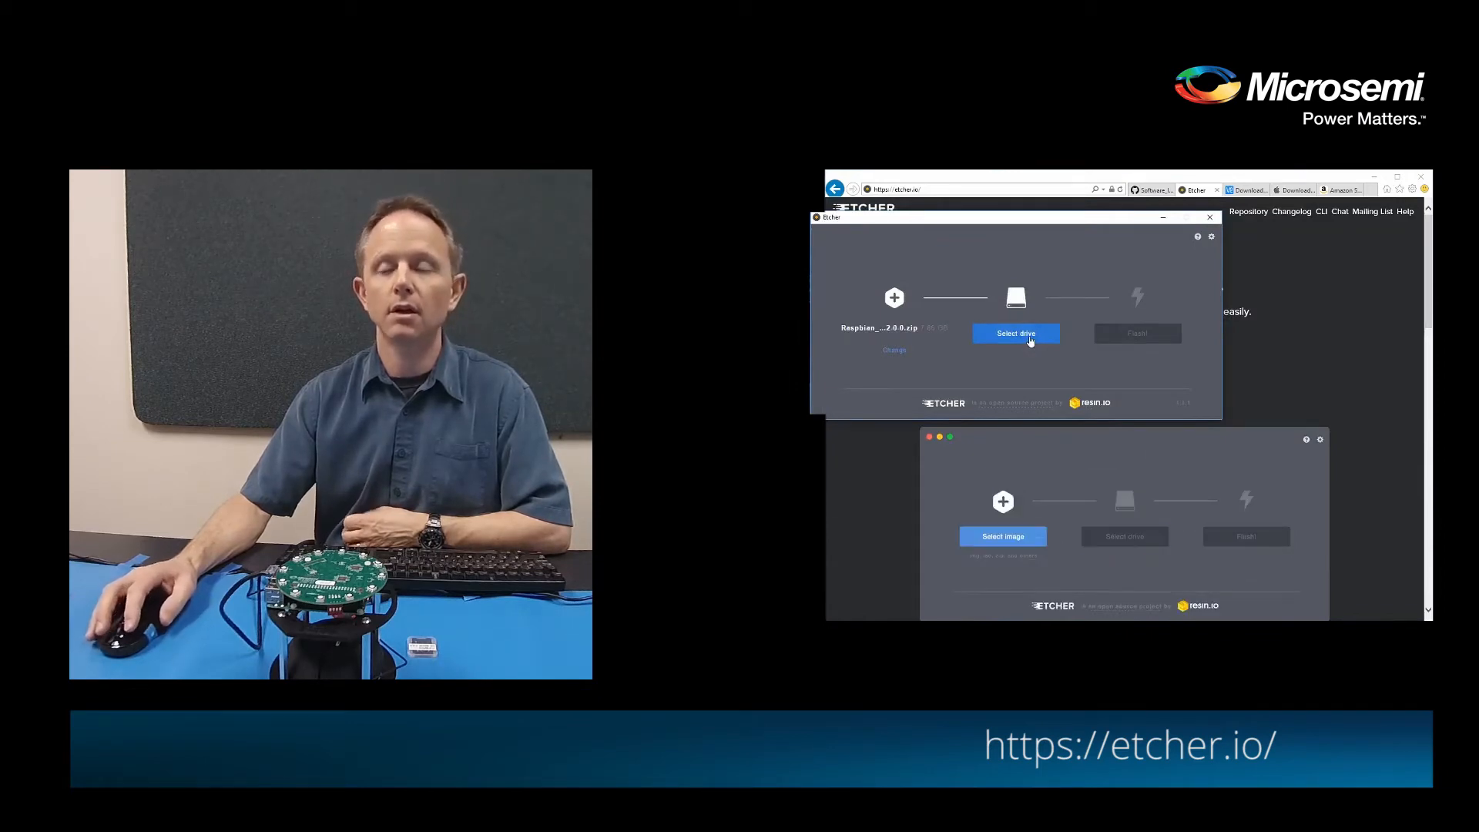
click(1015, 332)
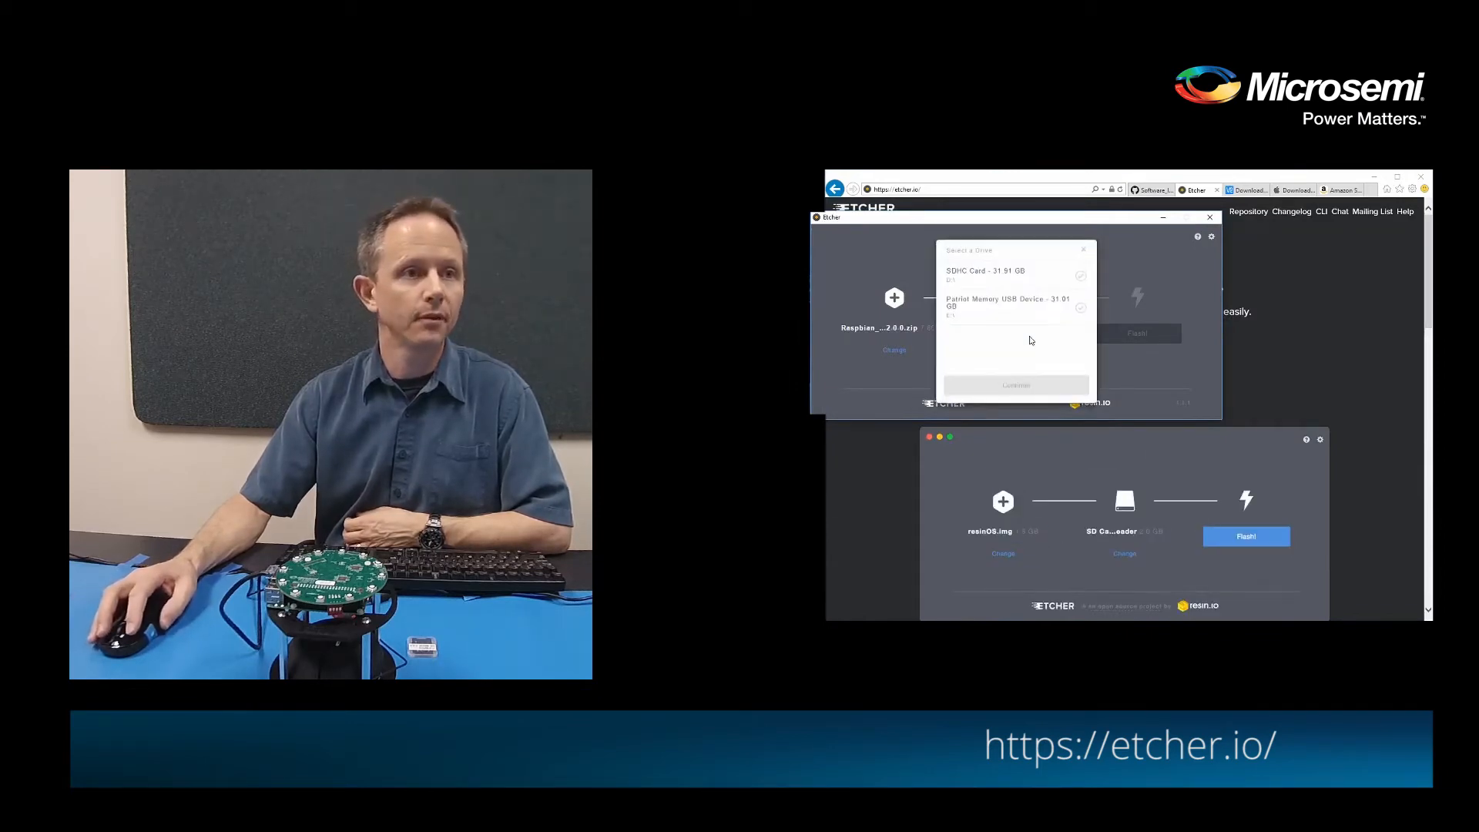
click(983, 274)
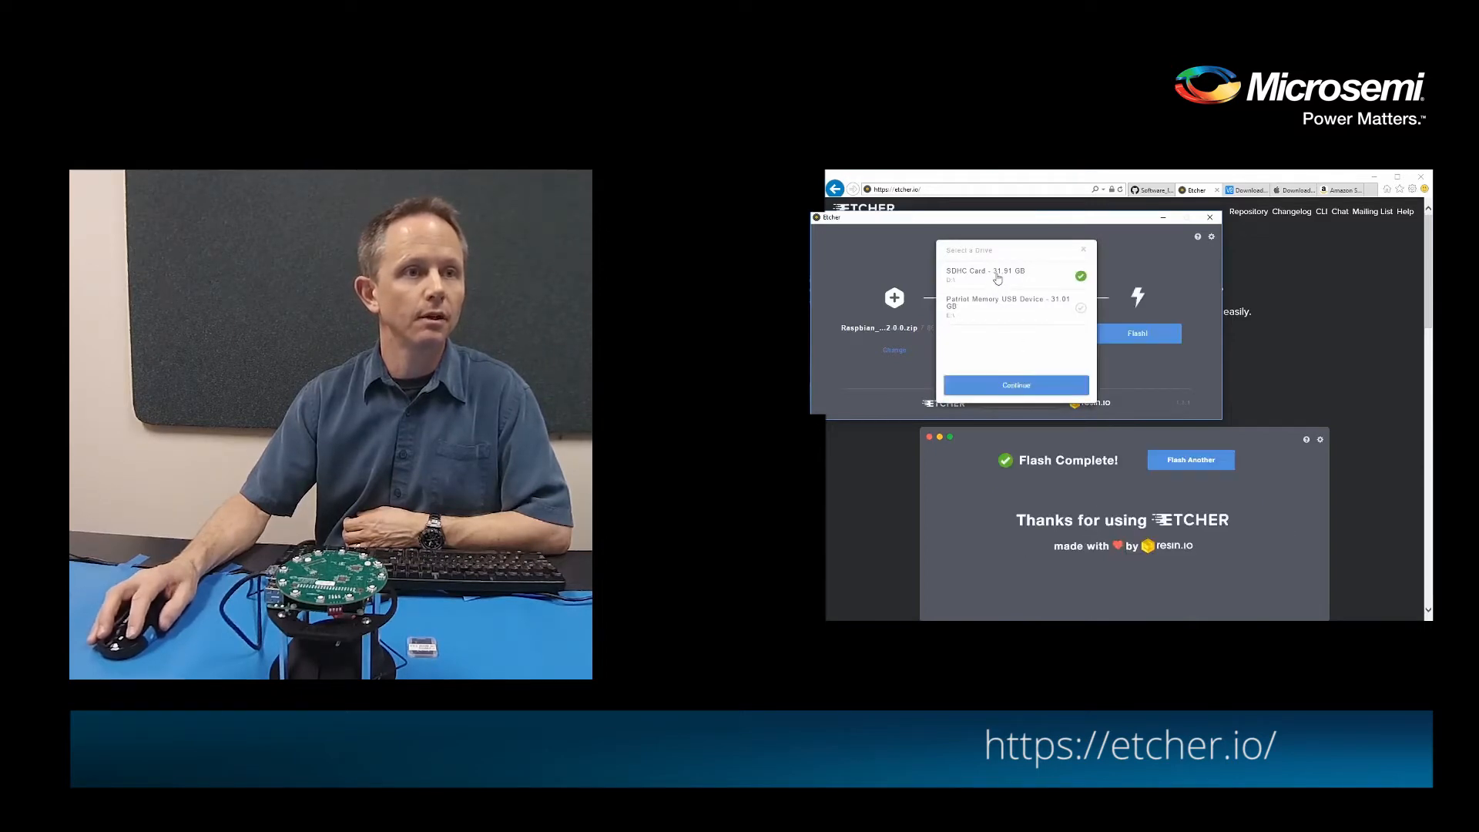
click(1191, 459)
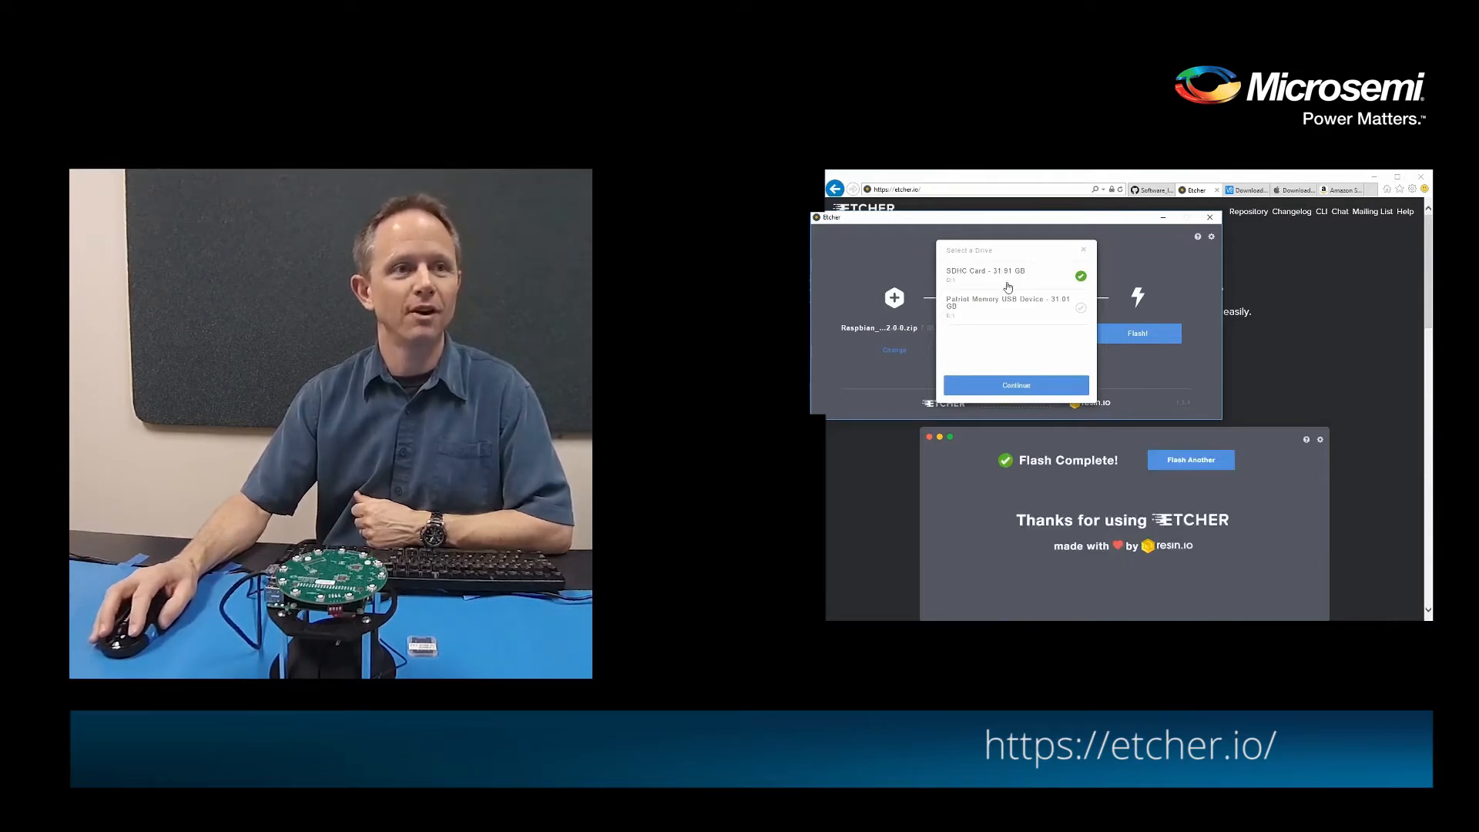
click(1016, 385)
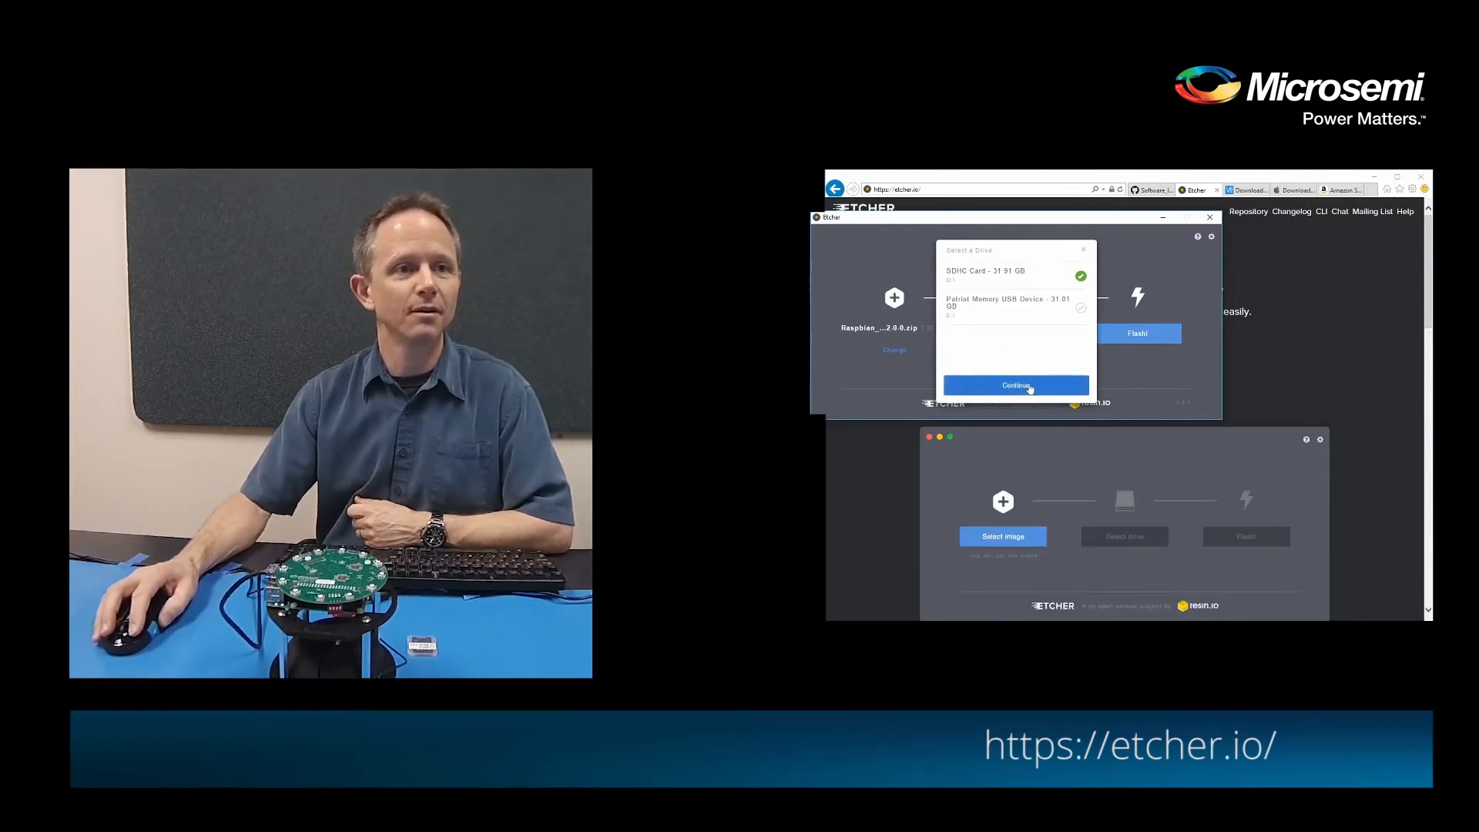
click(1016, 385)
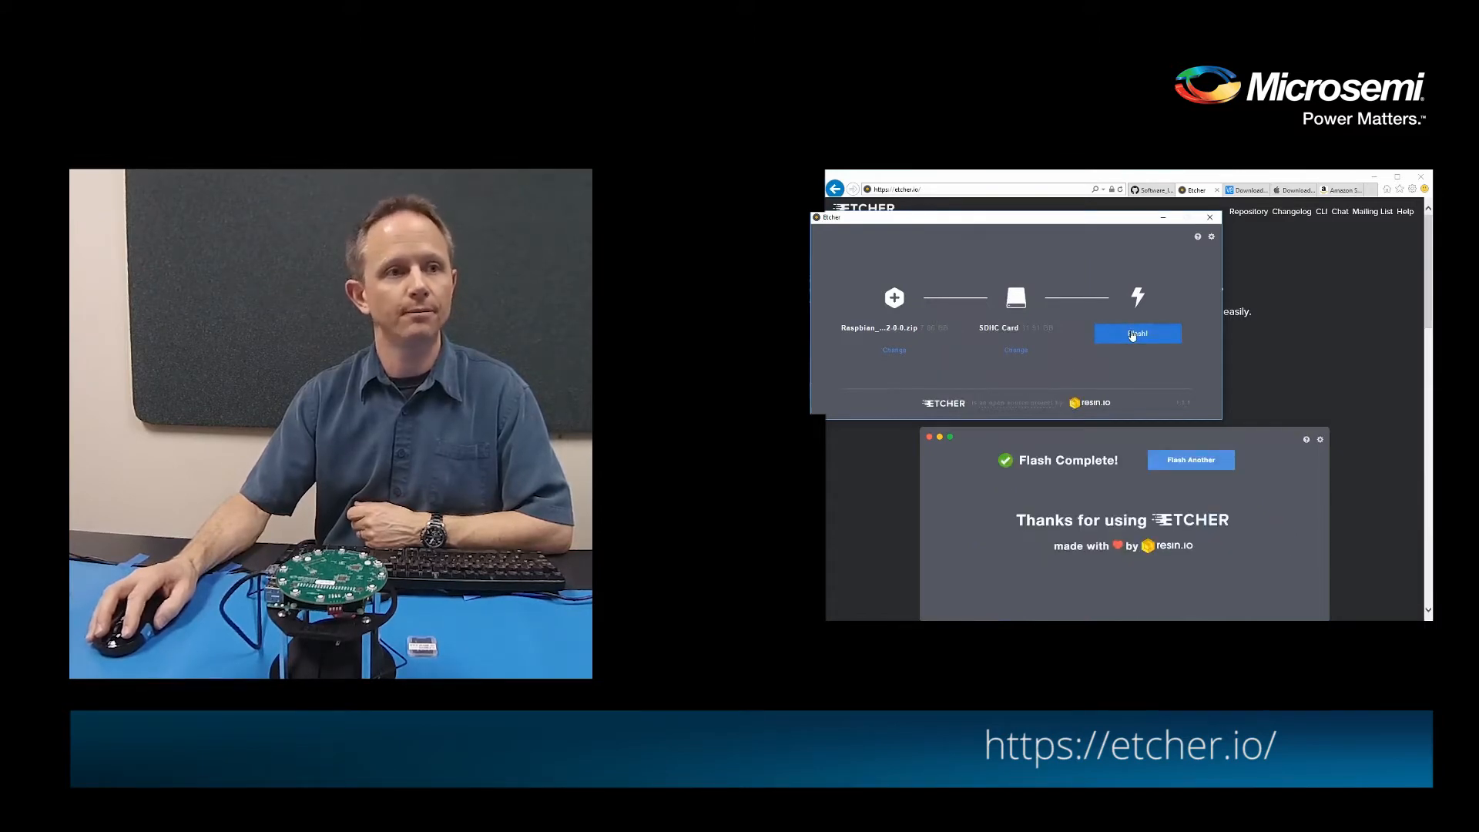
click(1137, 333)
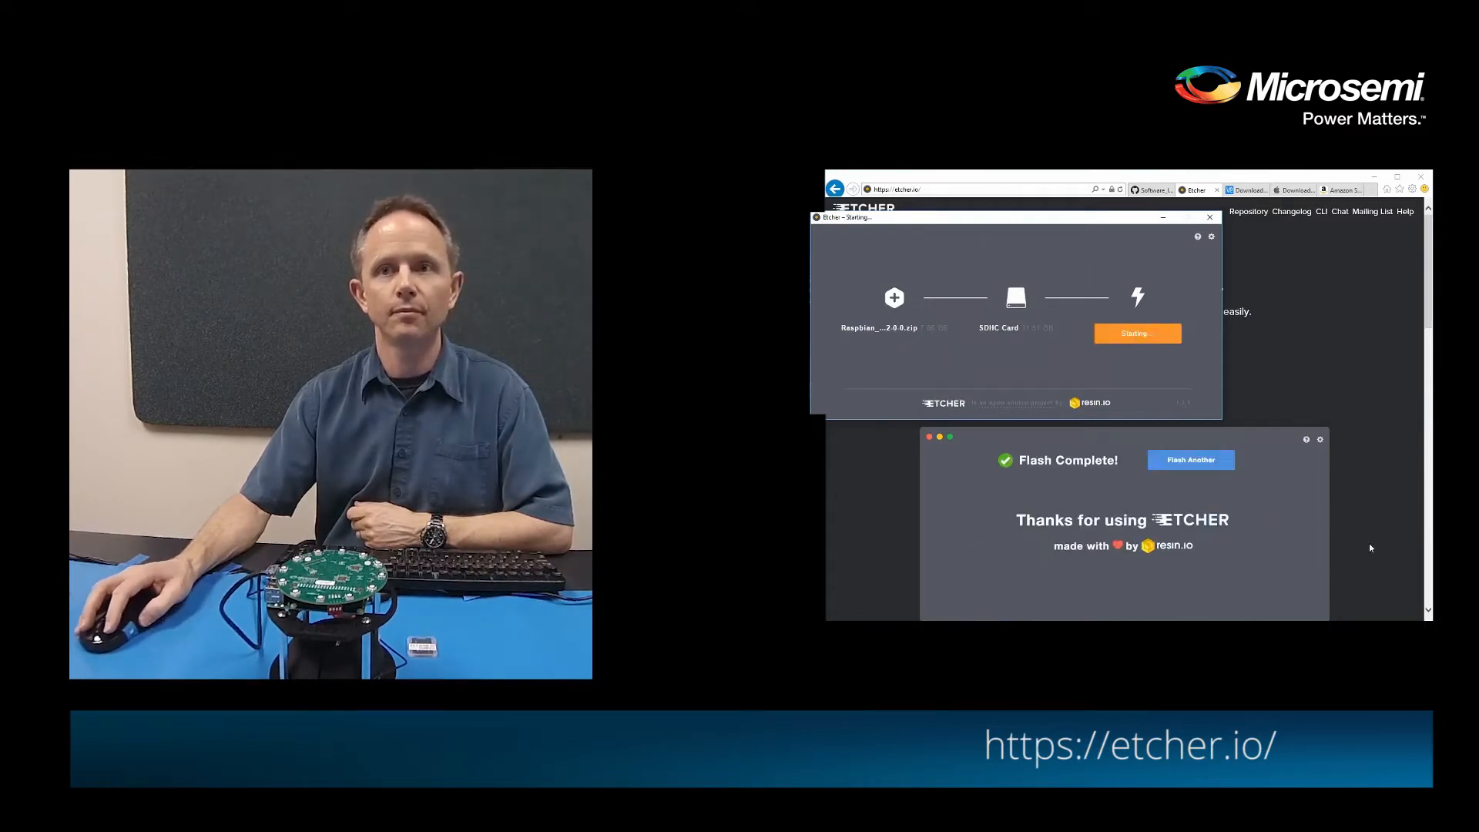
Step: Switch to the browser showing Apple's Bonjour Print Services for Windows download page
click(1189, 459)
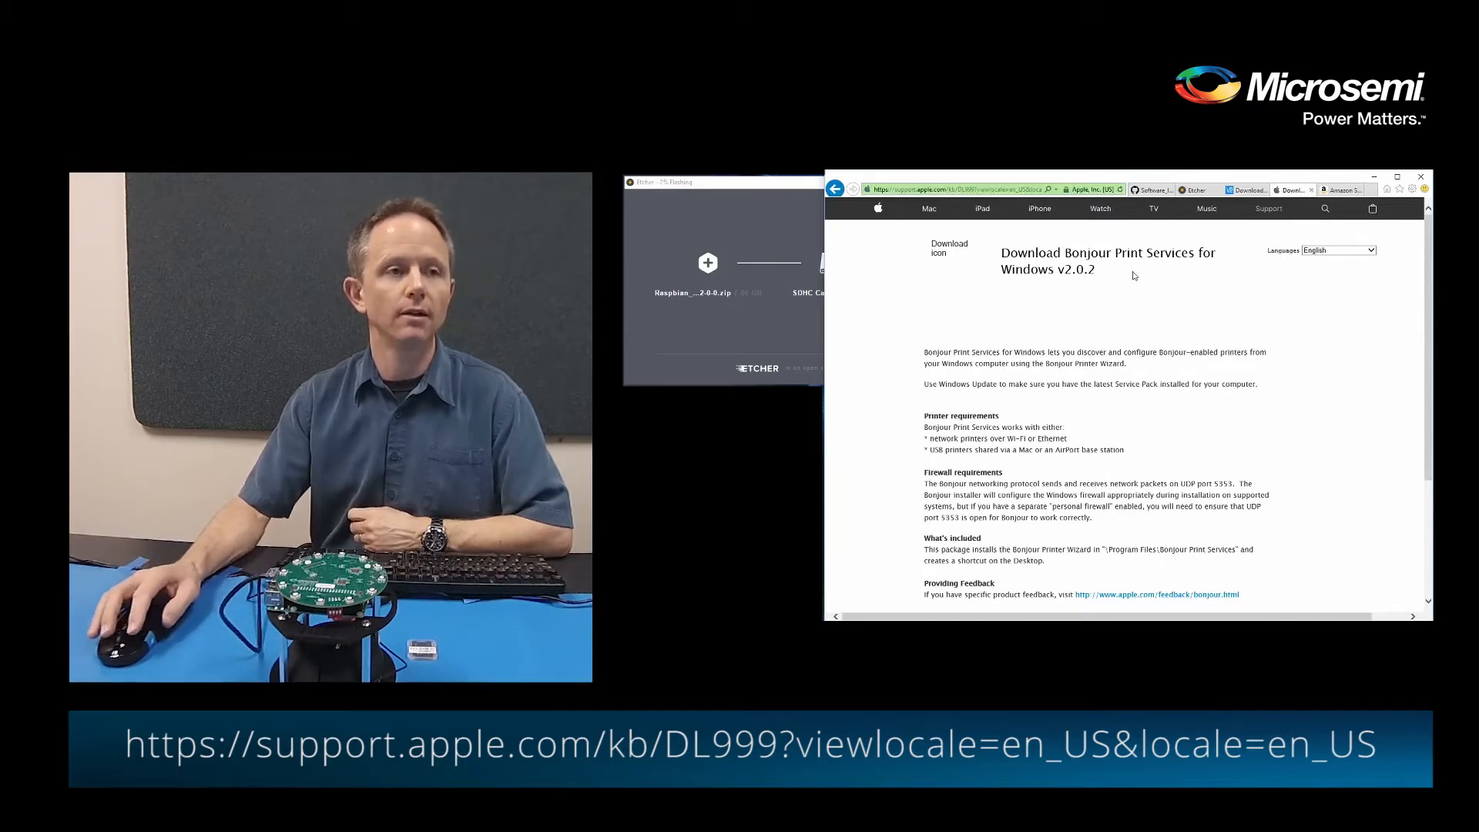
mouse_move(1126, 272)
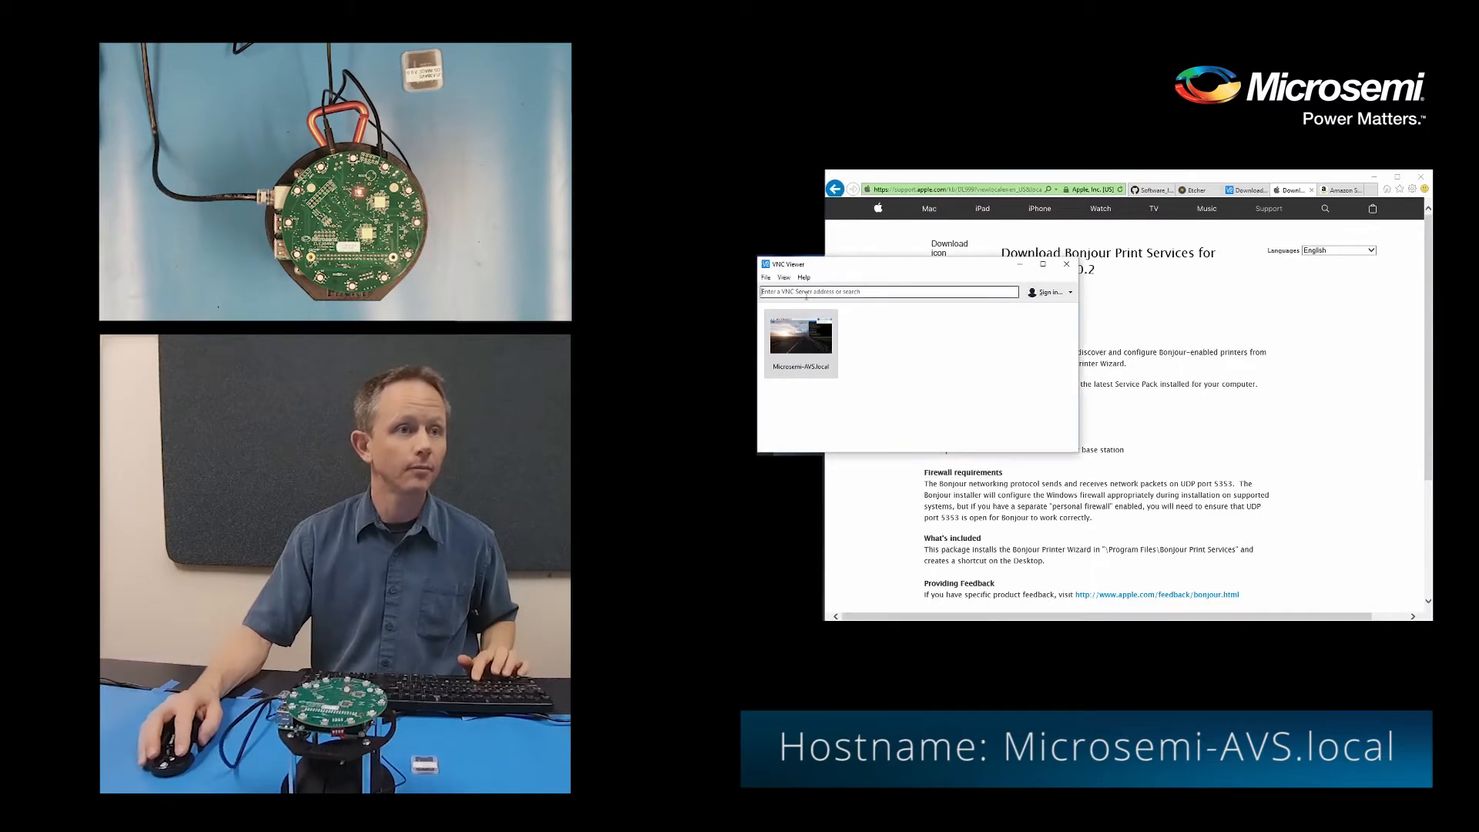
text(Microsemi-AVS.local)
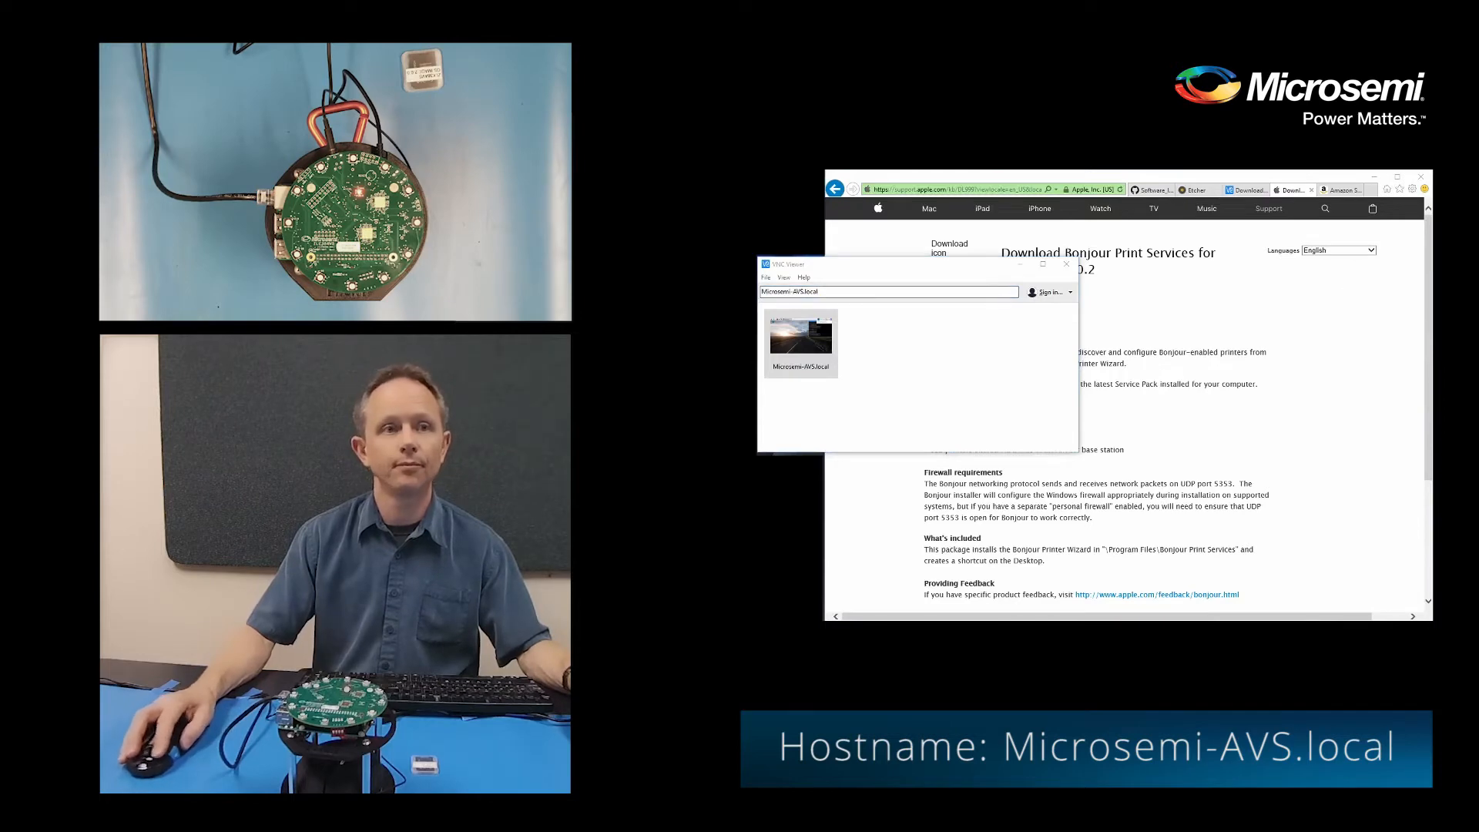
double_click(799, 337)
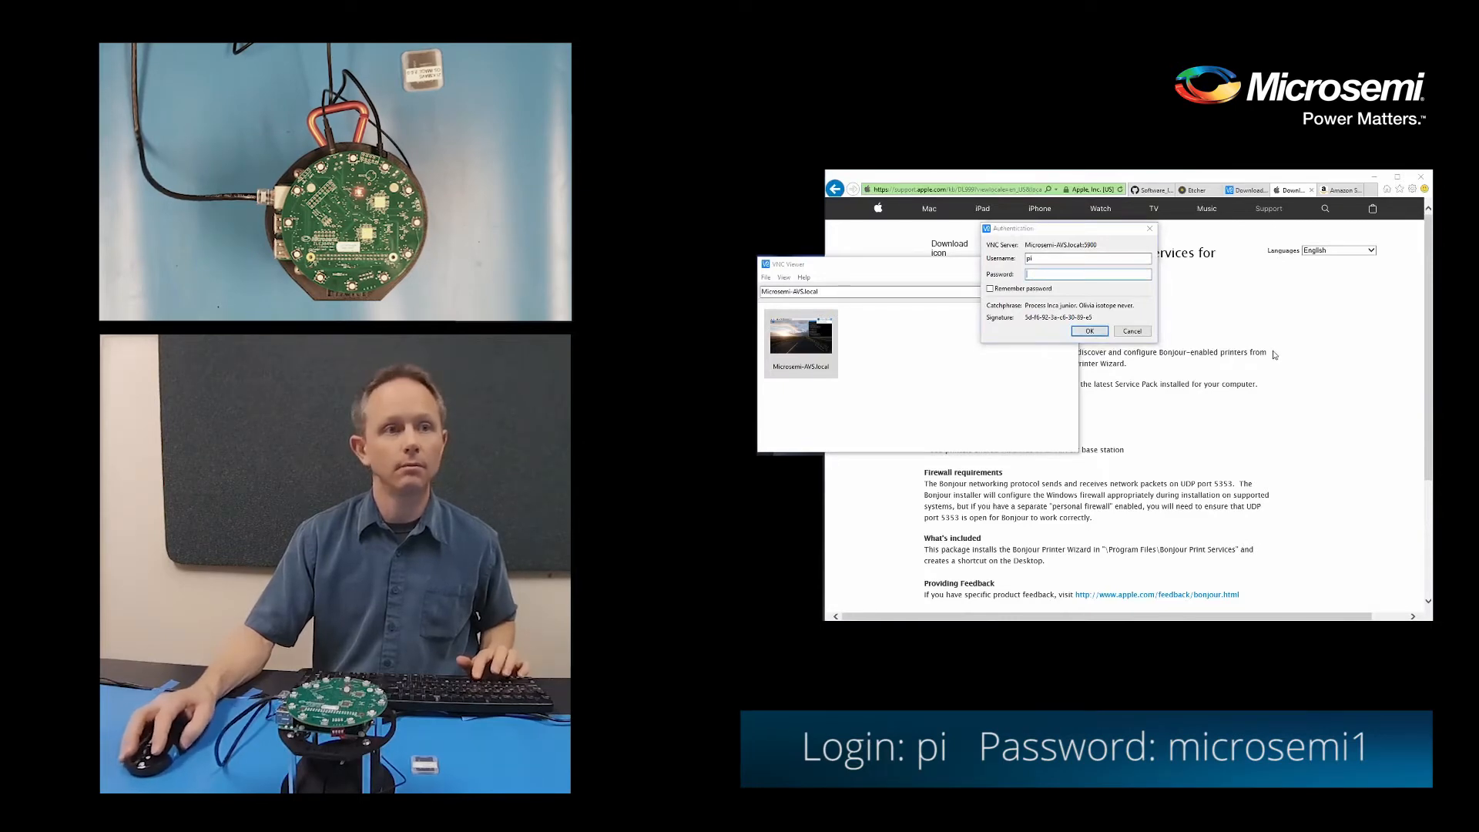
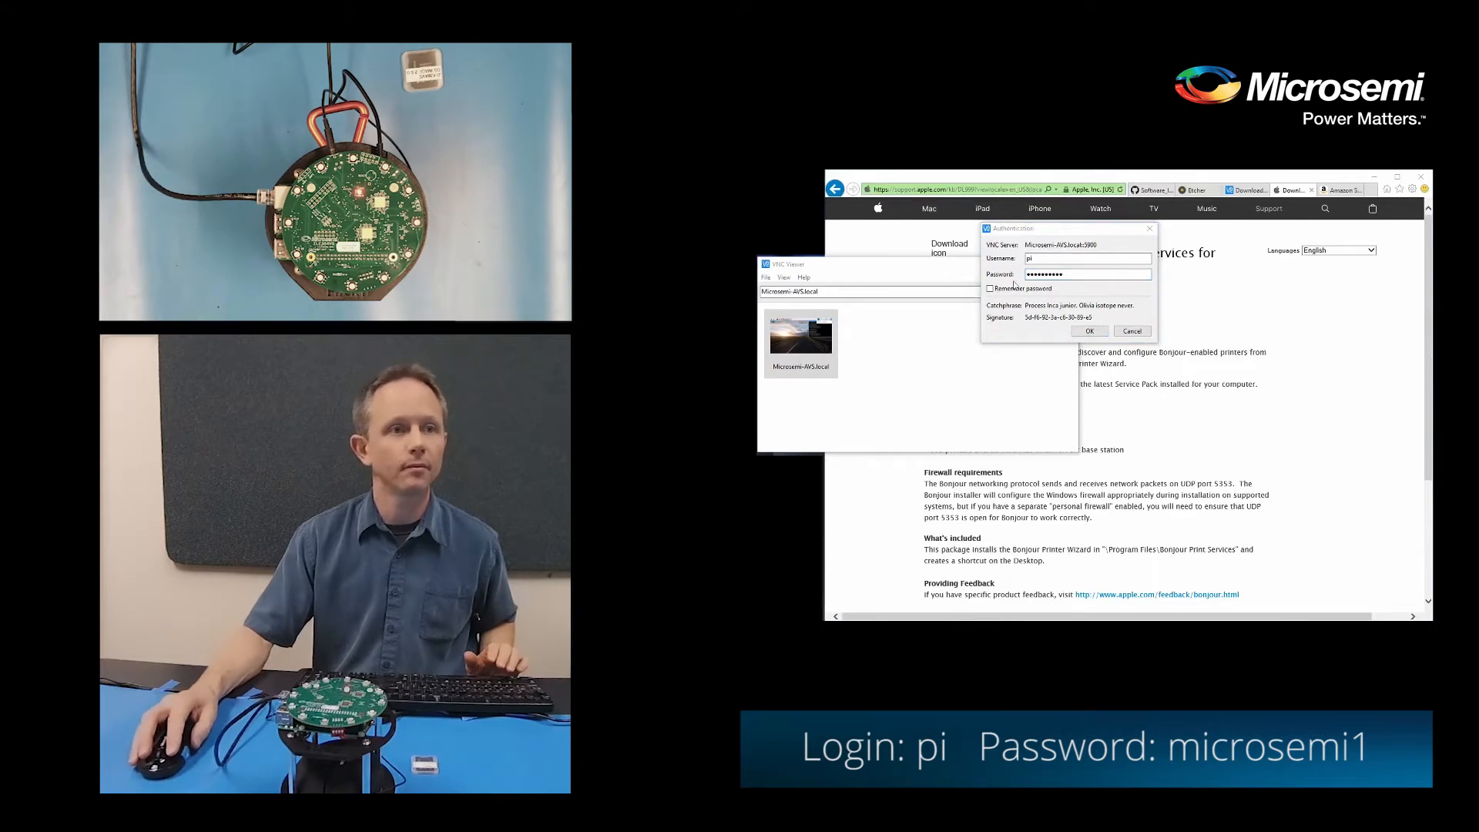
click(990, 289)
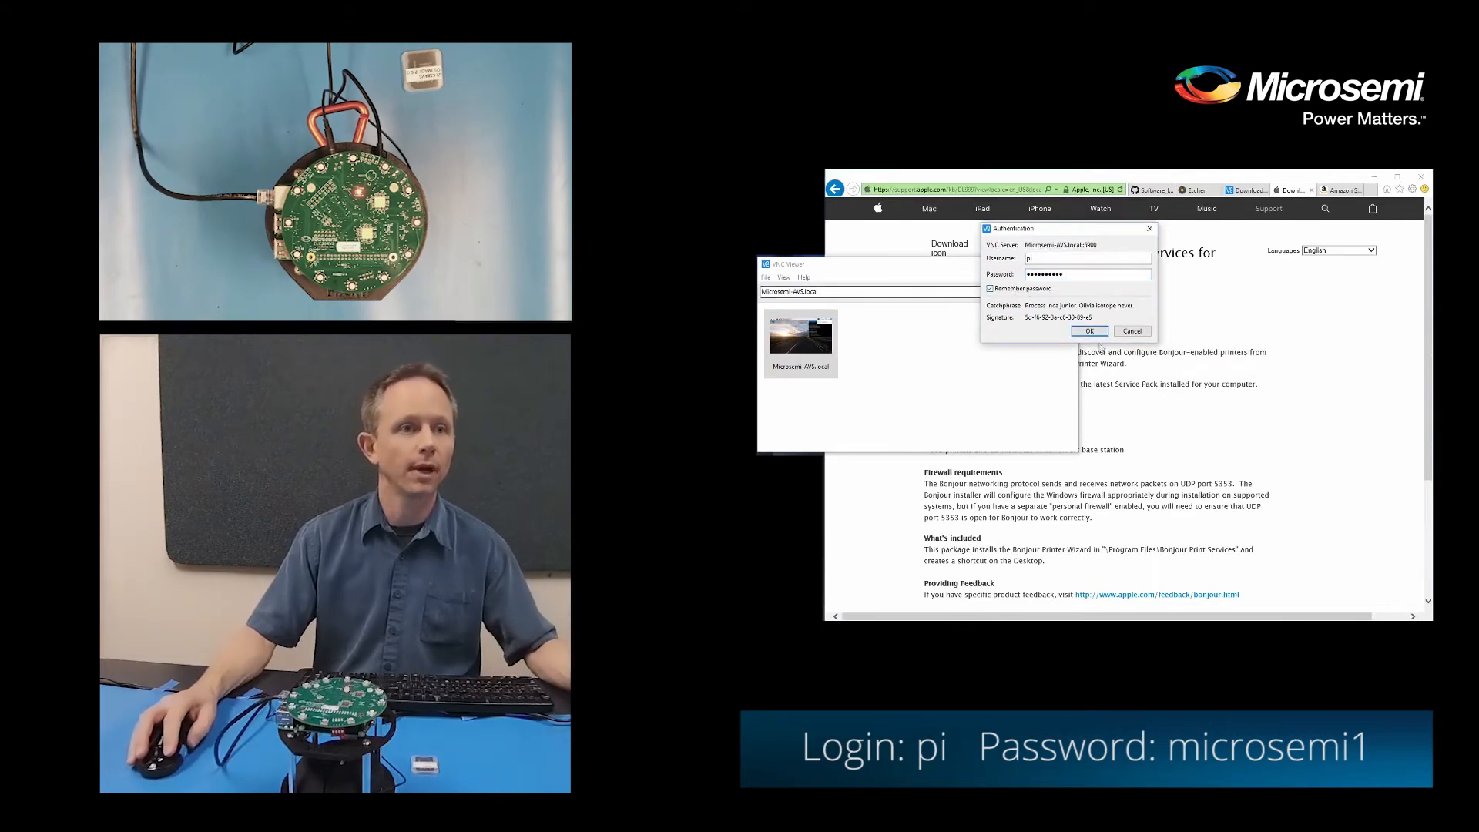
click(1089, 331)
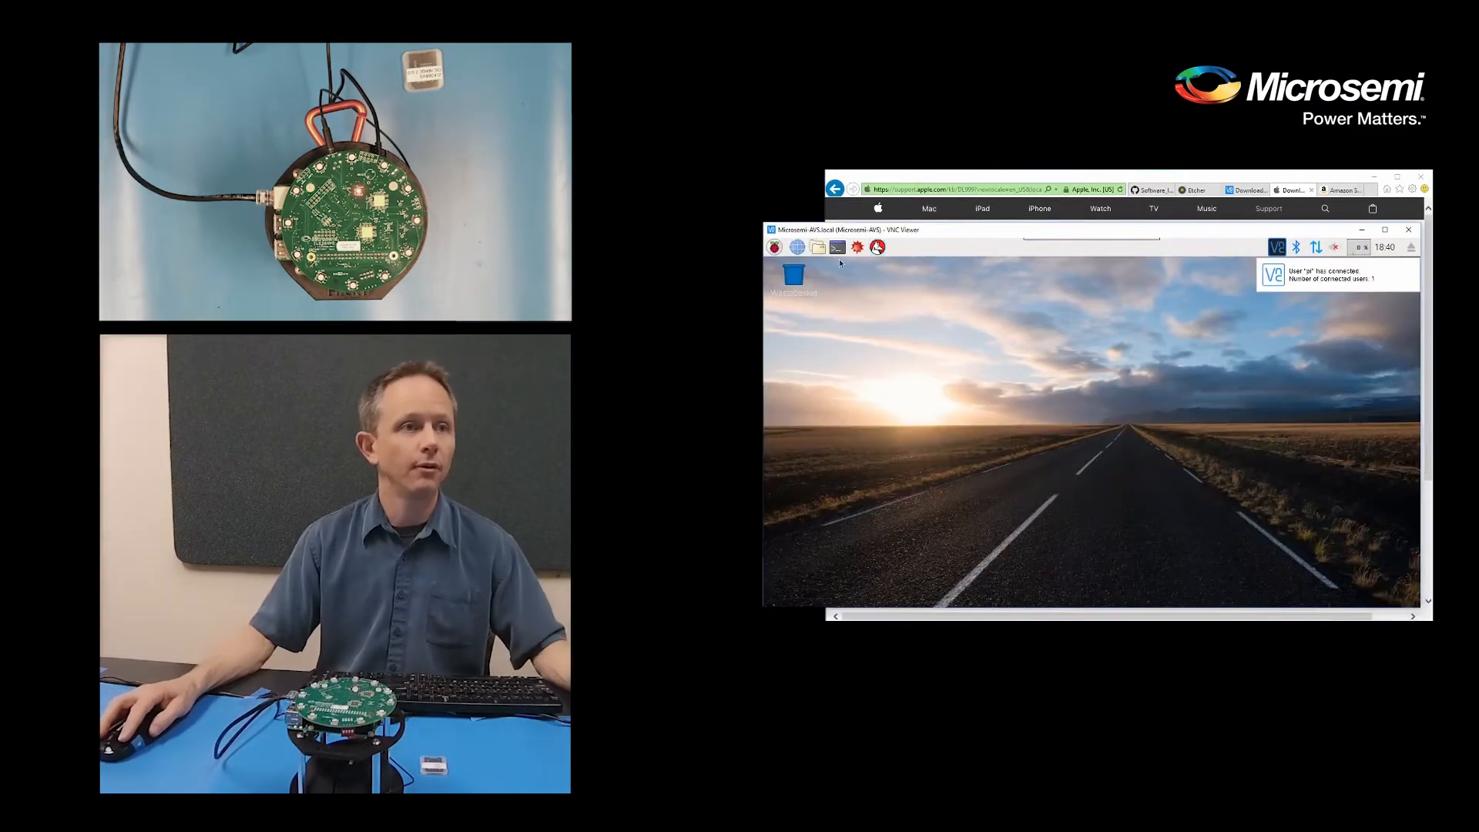
Step: In a Pi terminal, cd into ZLK38AVS and run make avs_config
click(835, 248)
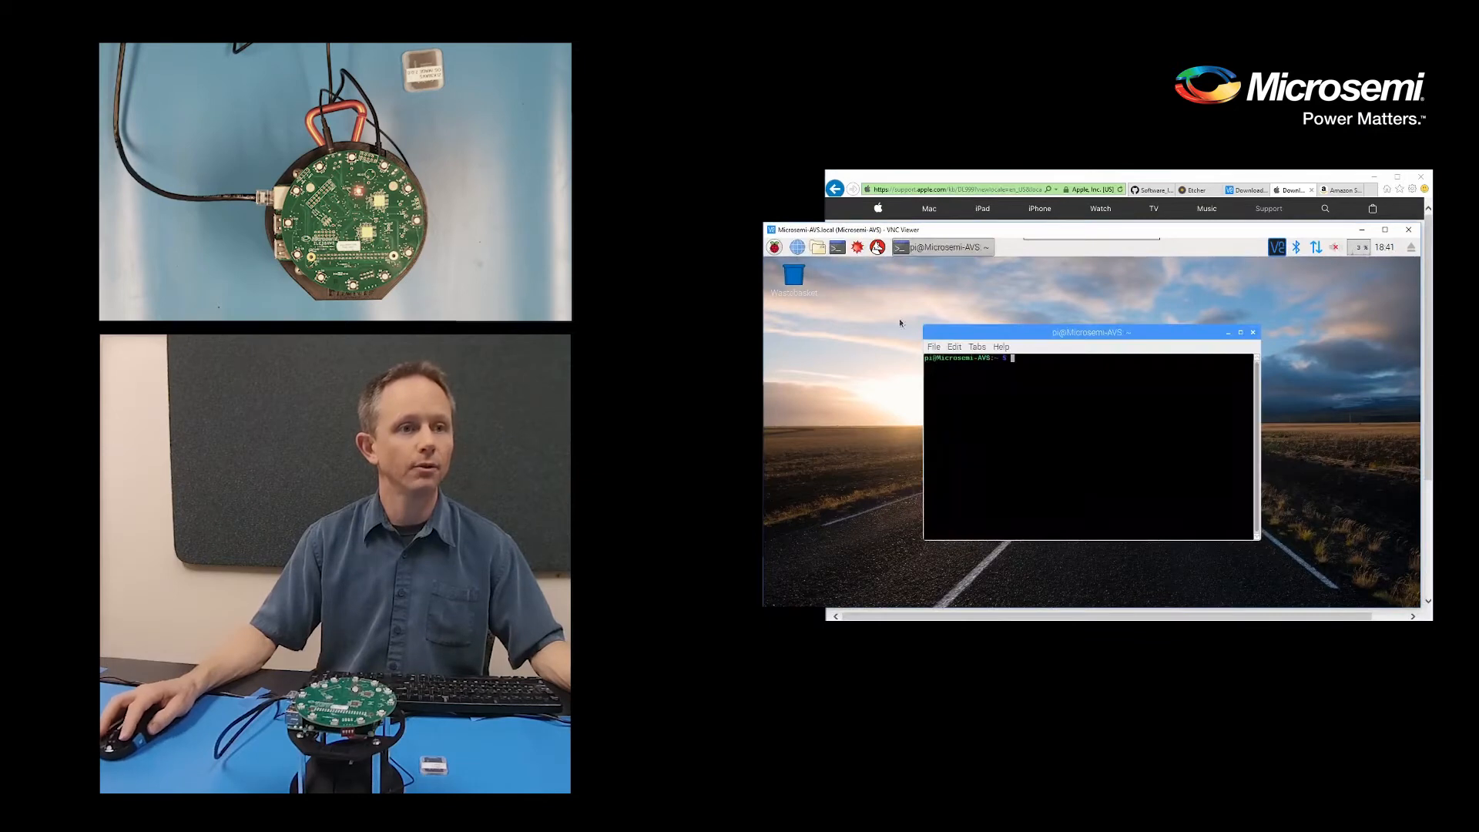
text(cd ZLK38AVS/)
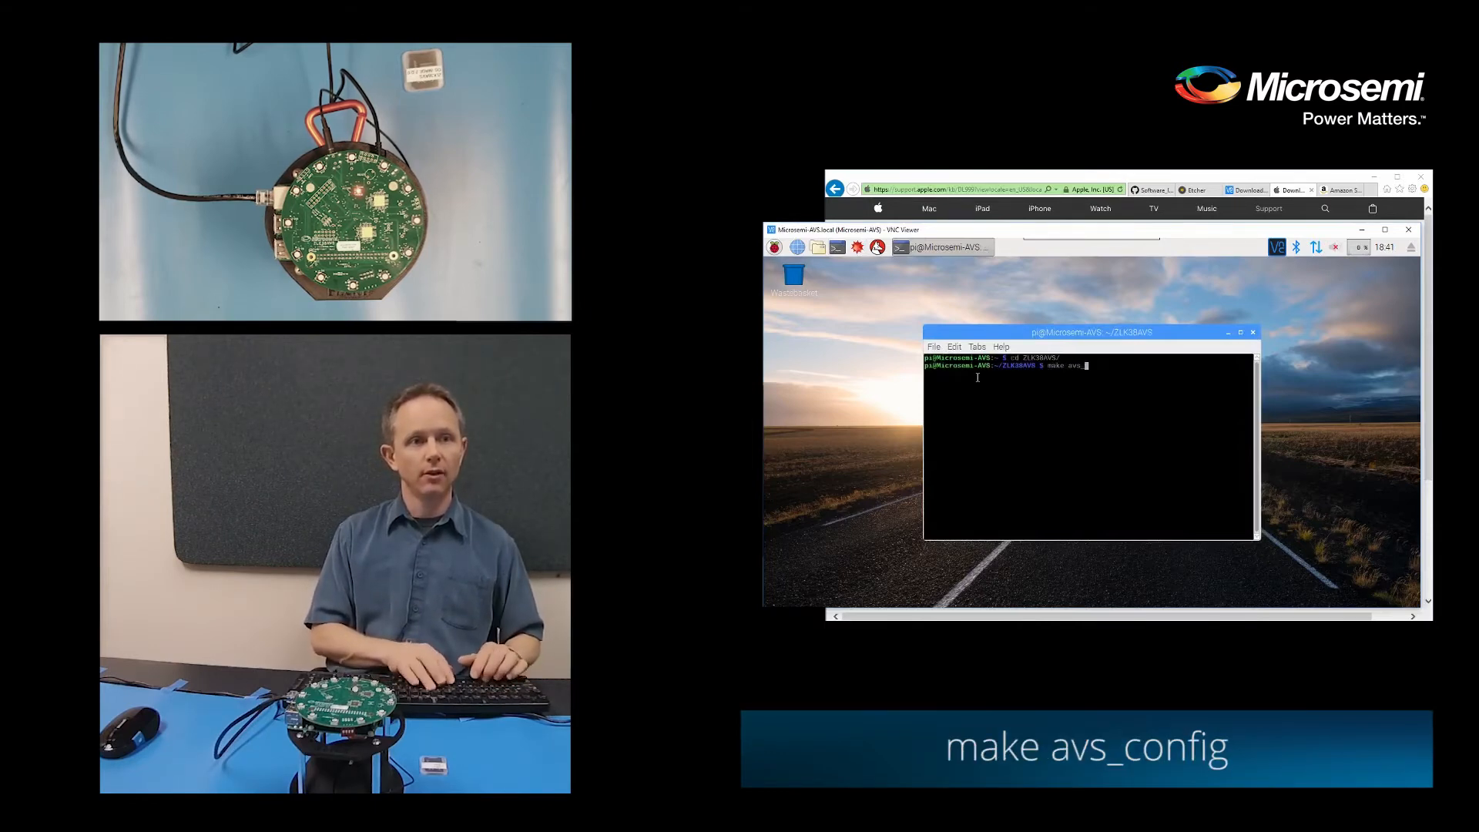
text(_config)
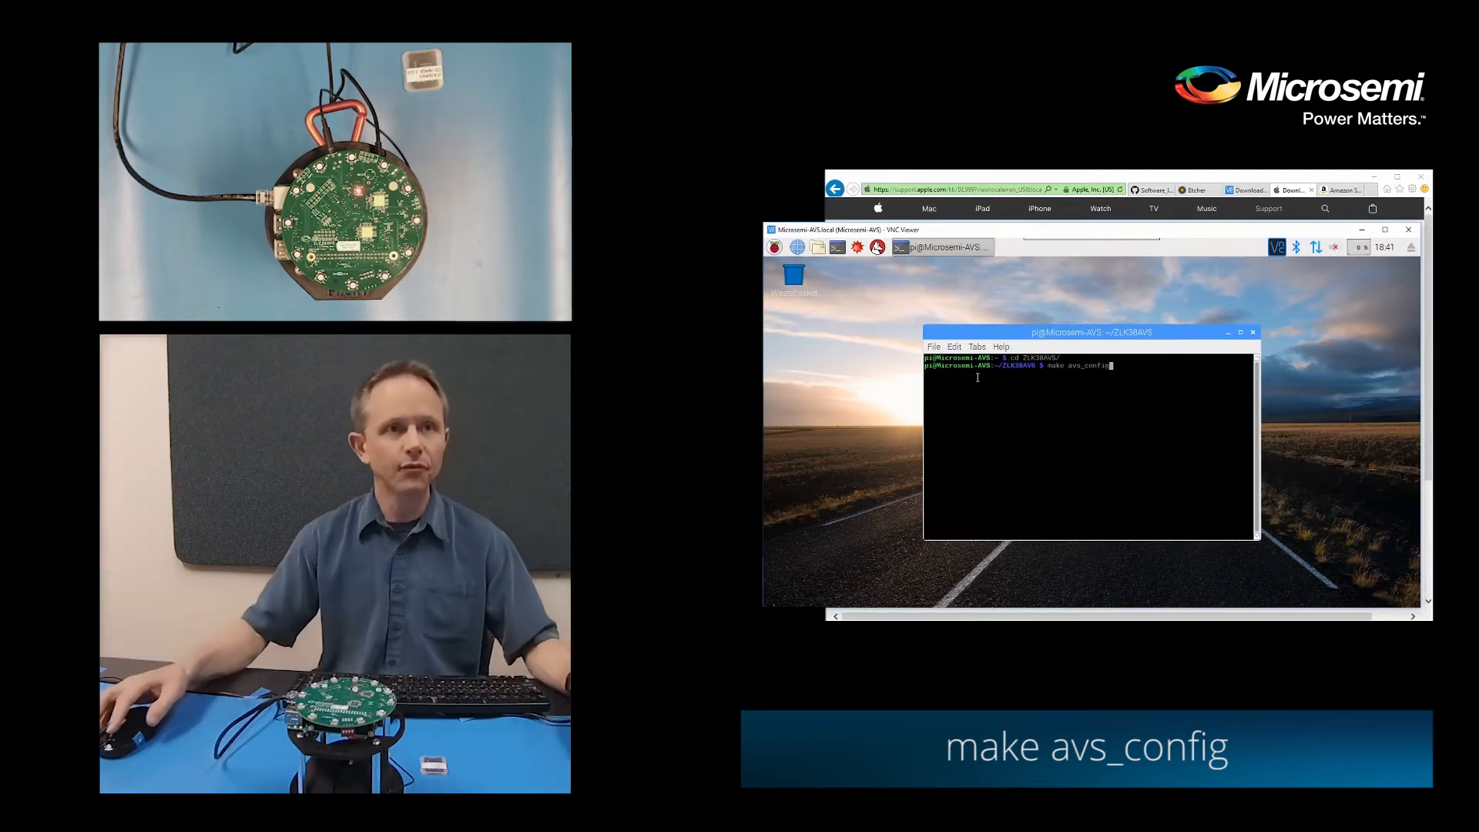
key(Return)
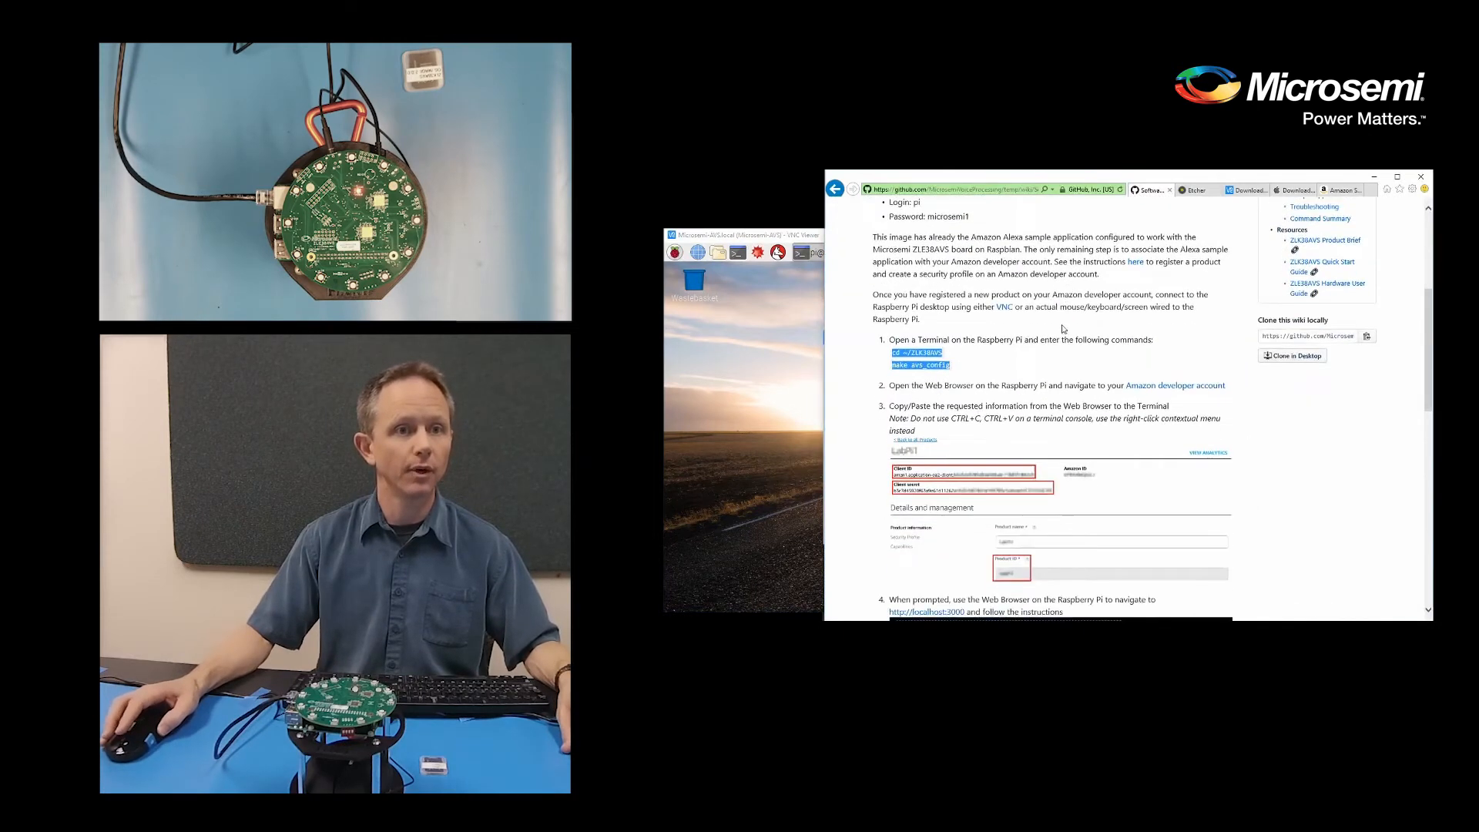
mouse_move(1198, 391)
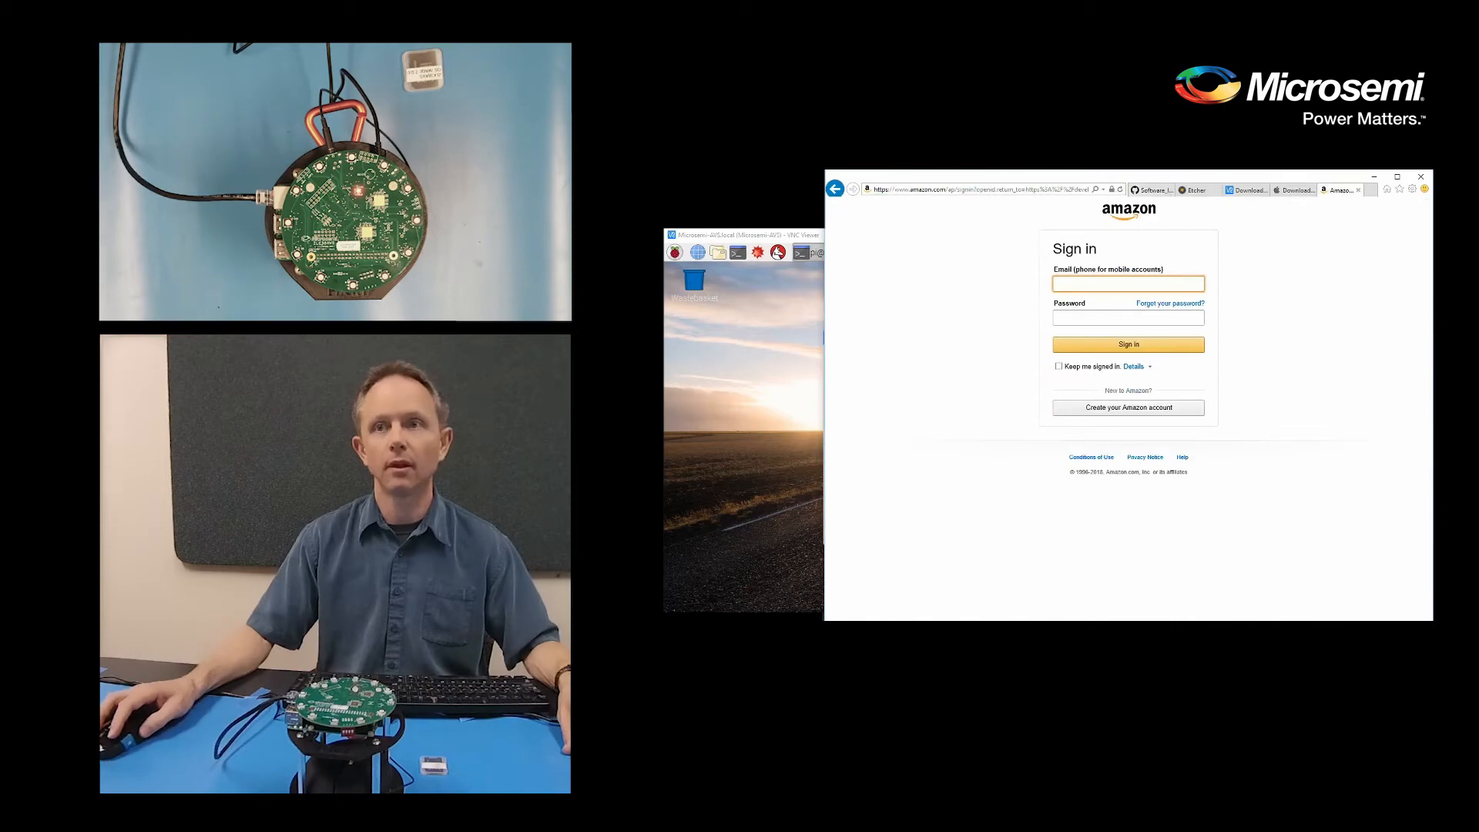
Step: Sign in to the Amazon Developer Console with the account email and password
click(1127, 282)
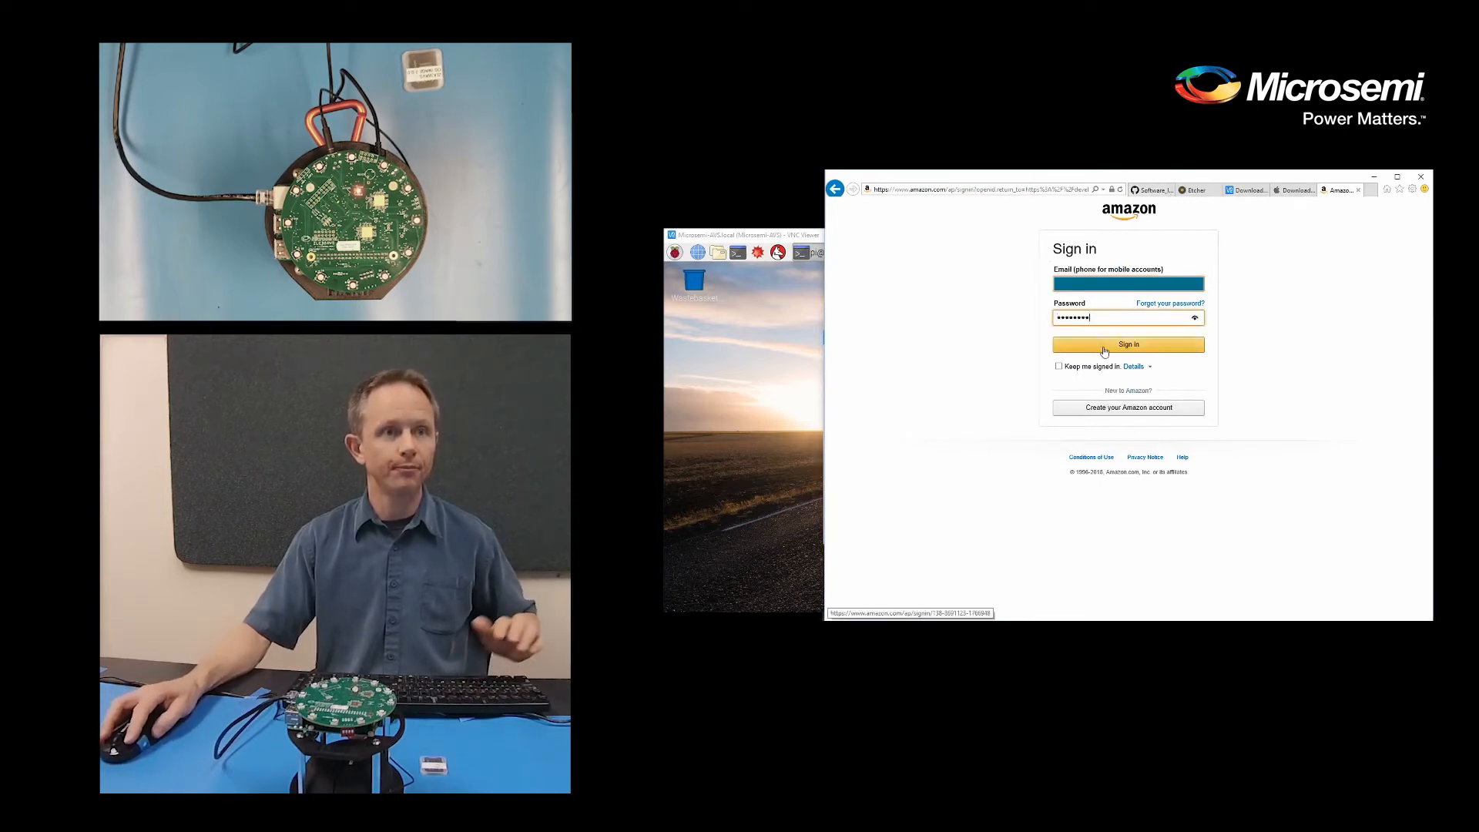
click(1127, 343)
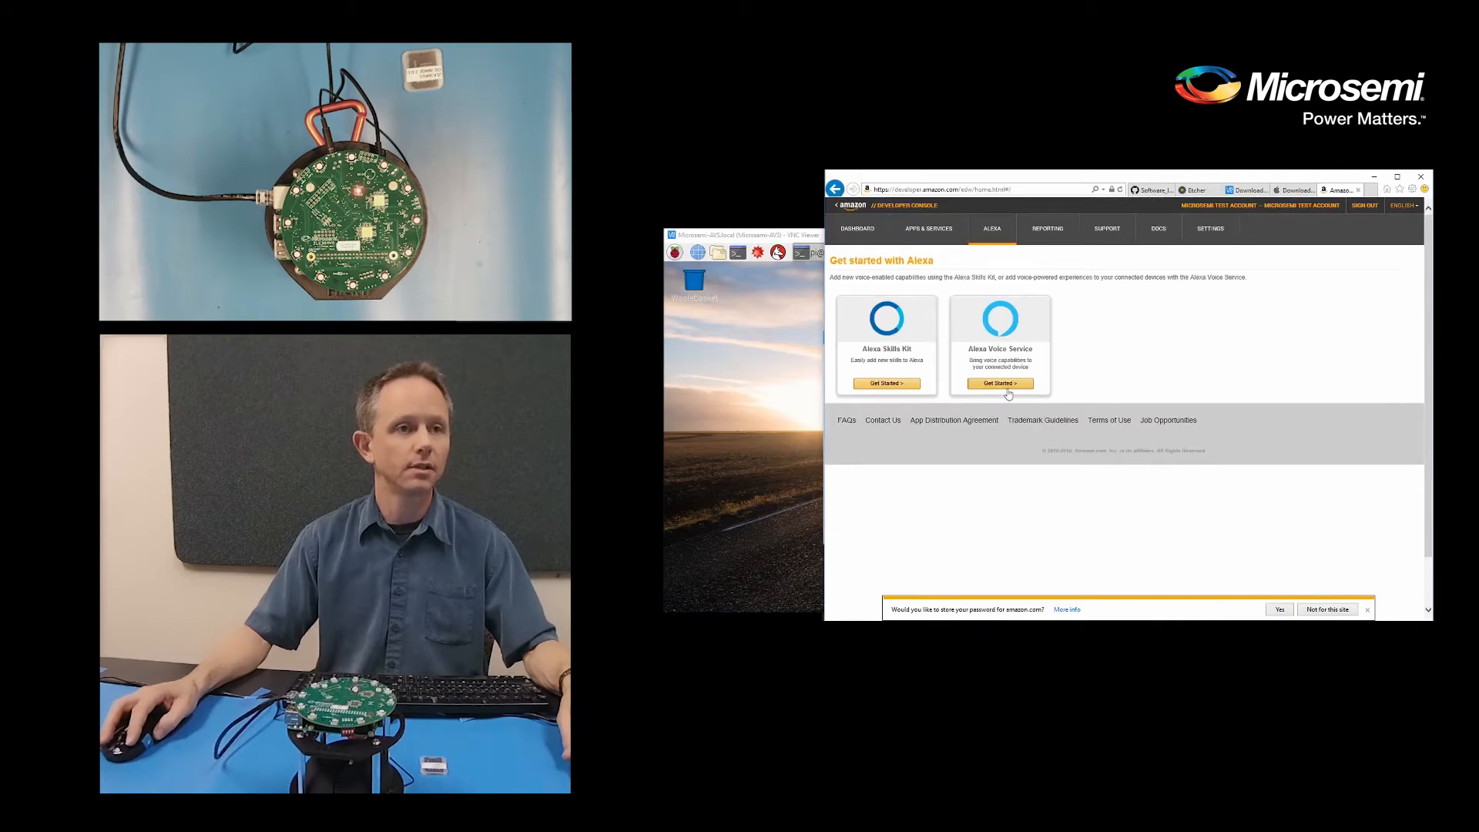
Step: Get started with Alexa Voice Service and manage the ZLK38AVS Test Device product
click(999, 383)
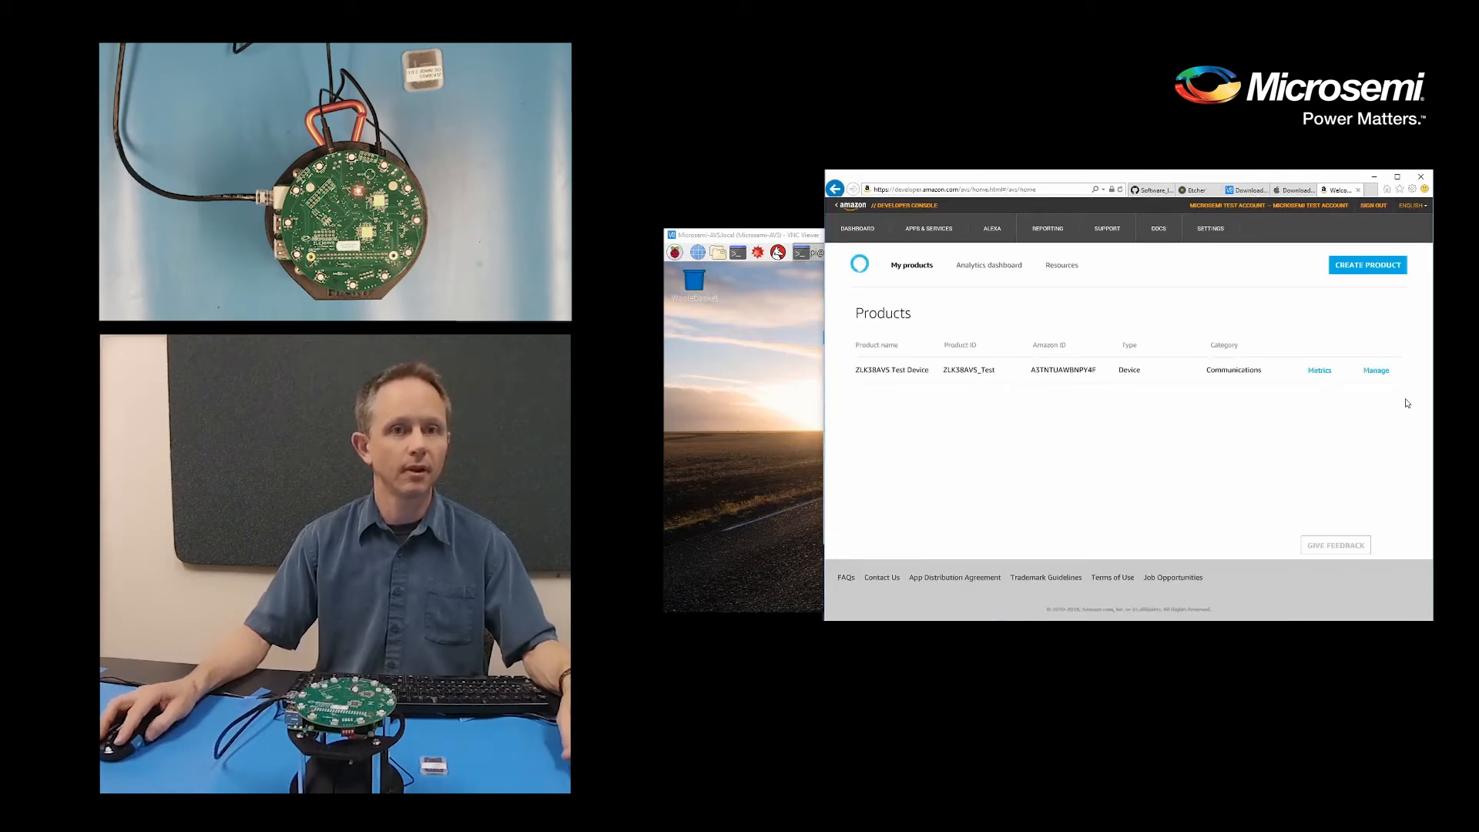
click(1375, 370)
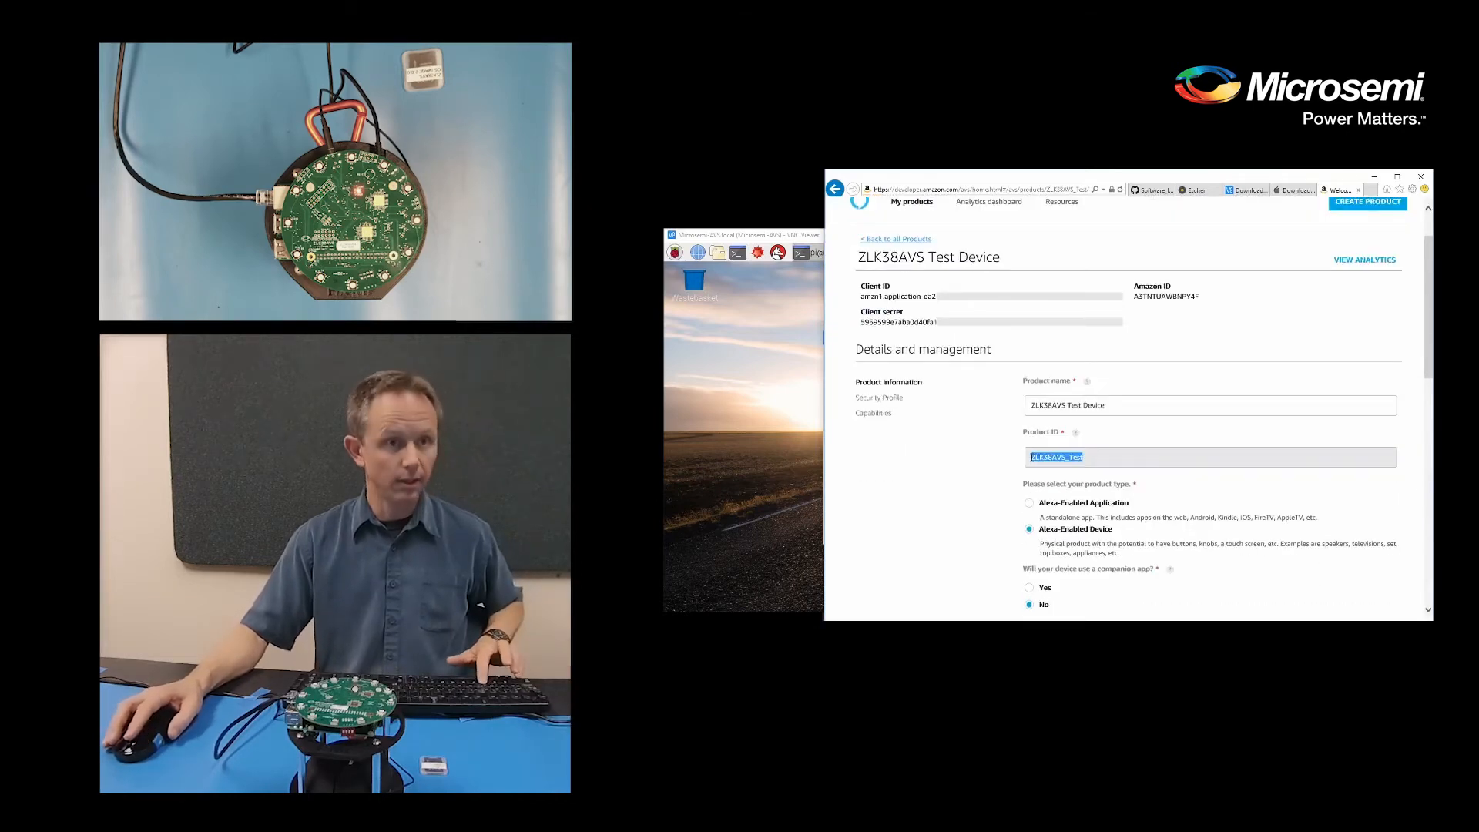
Step: Copy the product ID ZLK38AVS_Test, client ID and client secret for the terminal prompts
right_click(1056, 457)
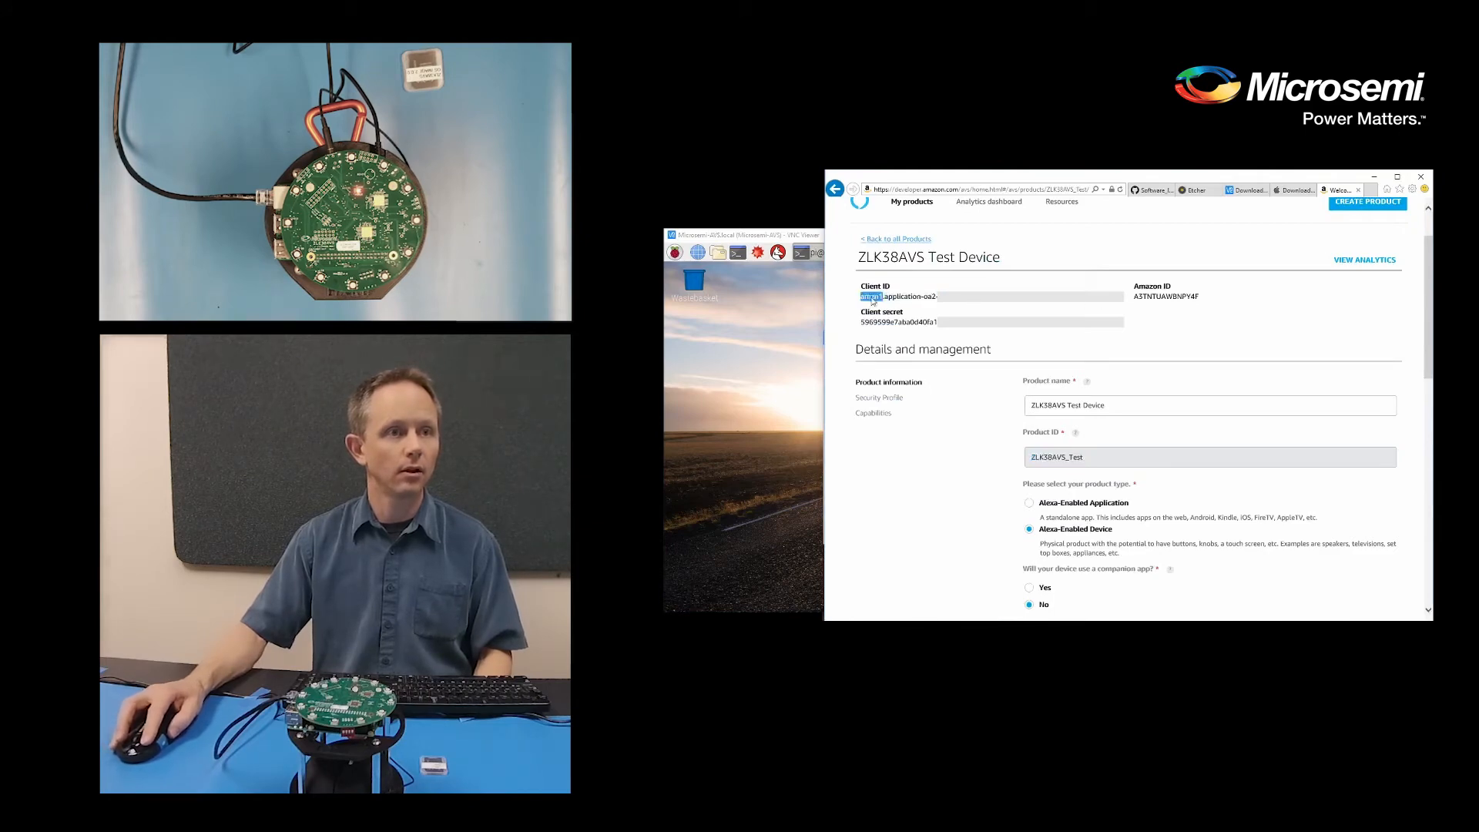
right_click(898, 296)
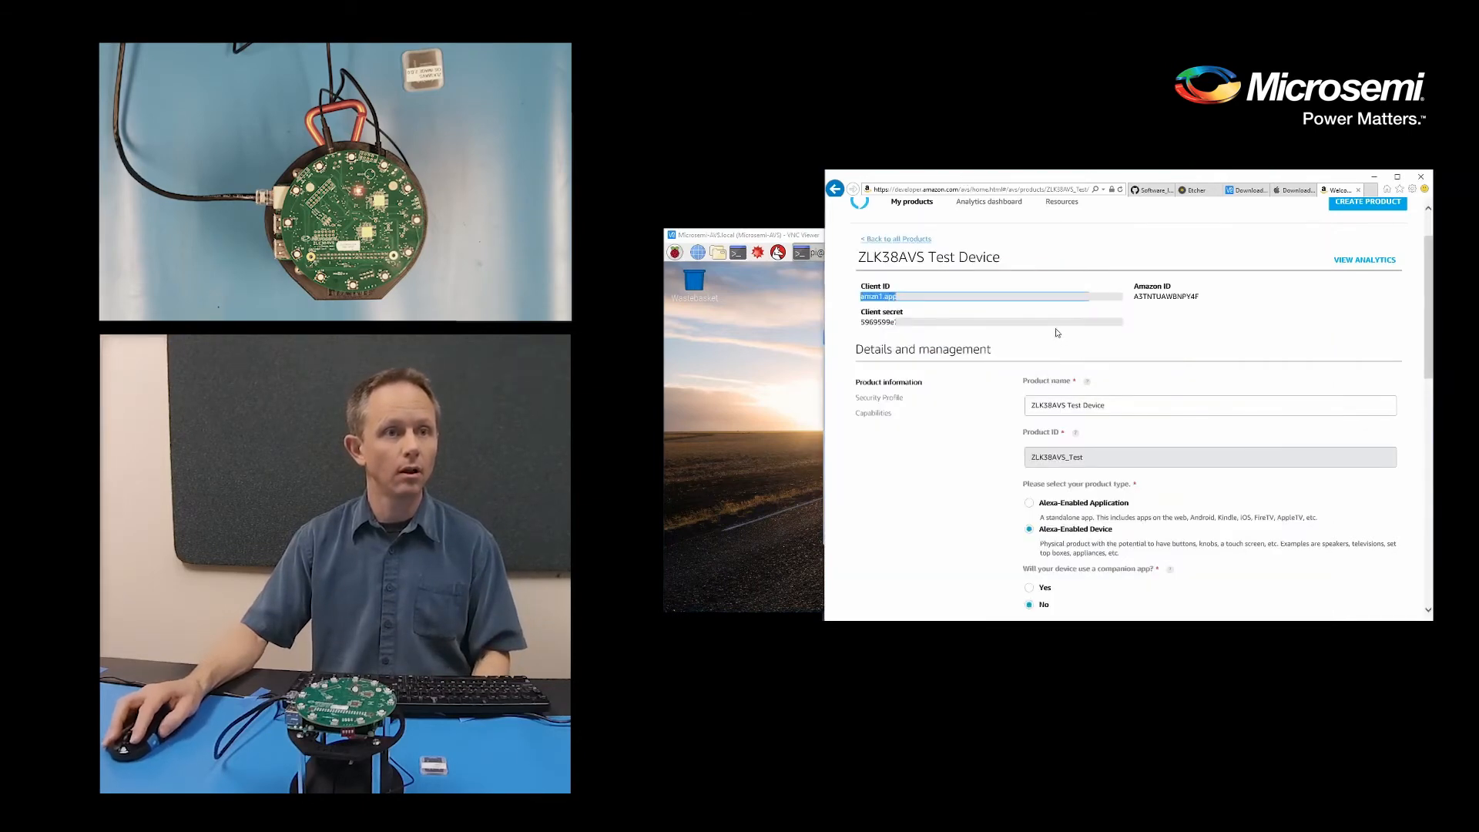
right_click(877, 322)
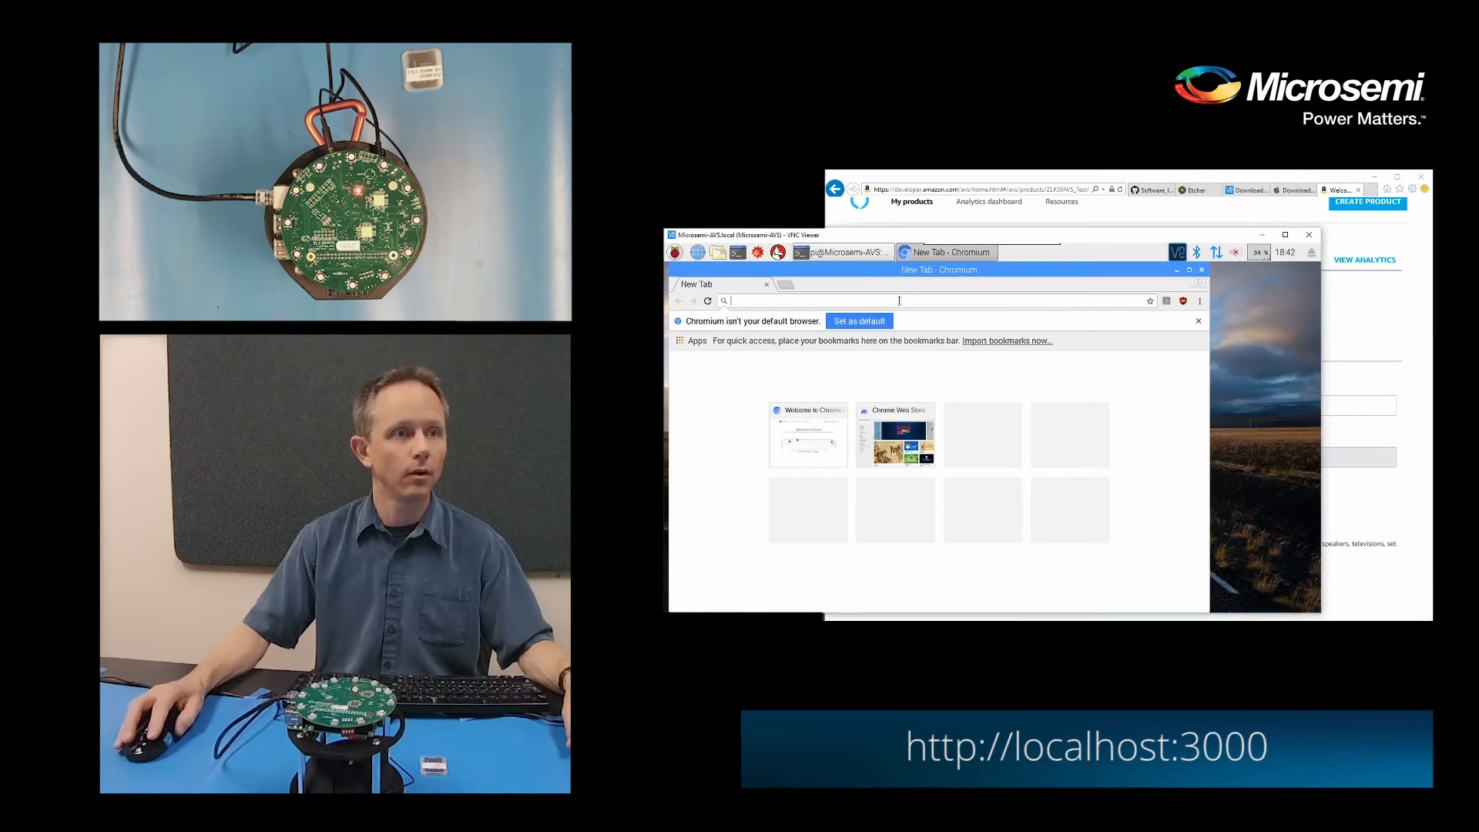
Step: Go to localhost:3000 in Chromium, paste the account email and submit the Amazon sign-in
text(localhost:3000)
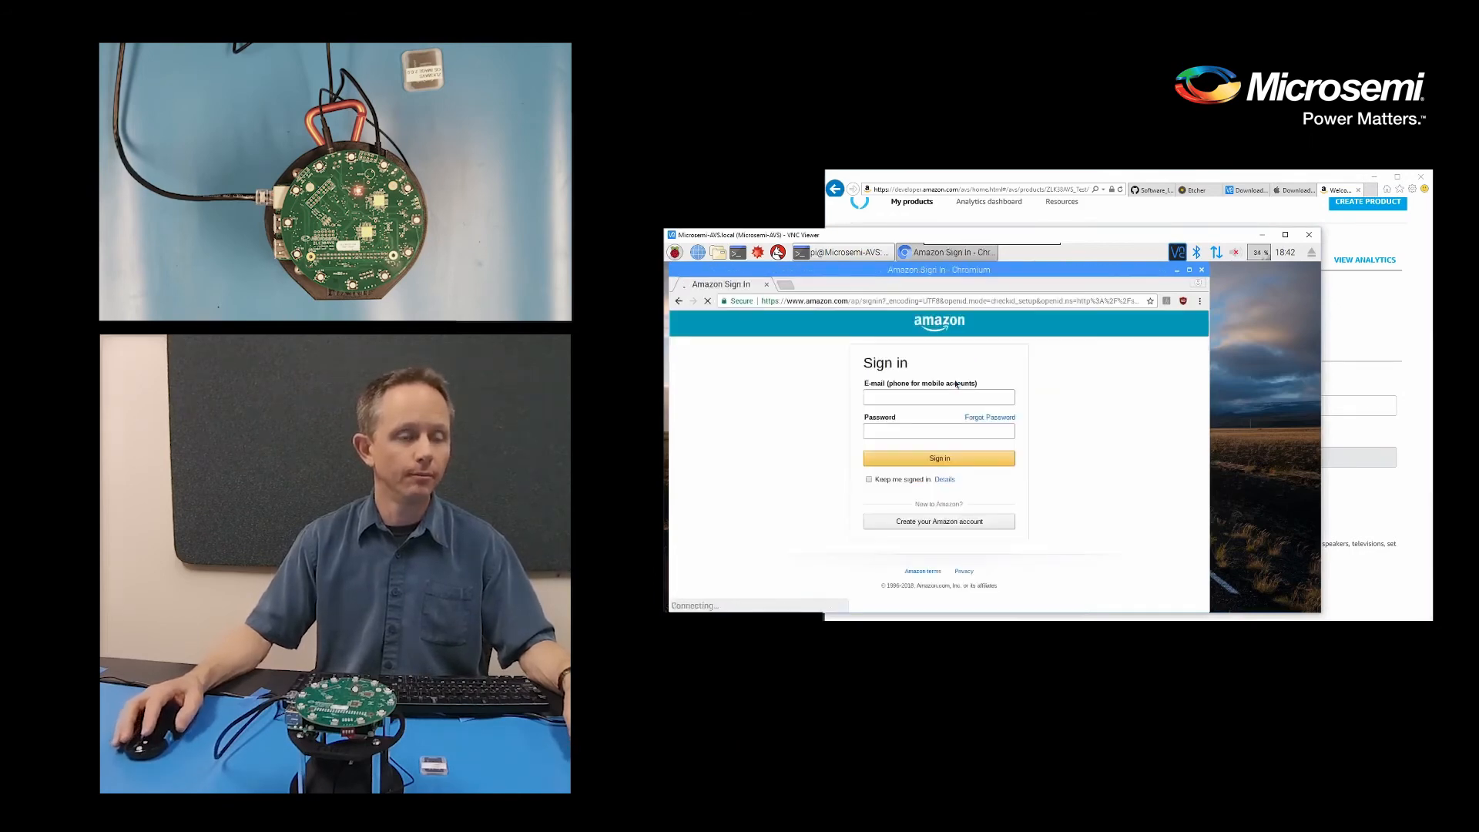
click(938, 396)
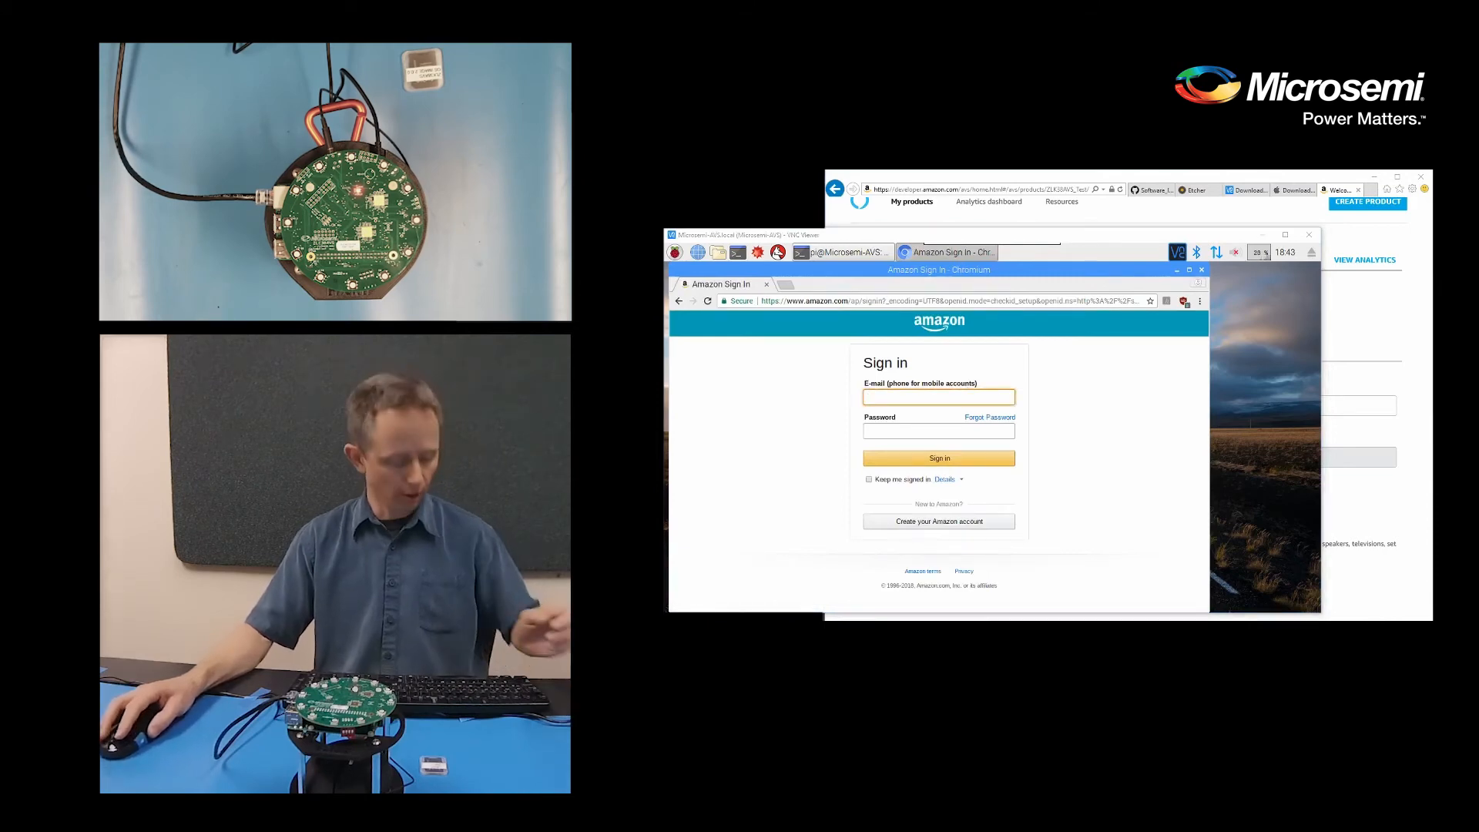
click(938, 396)
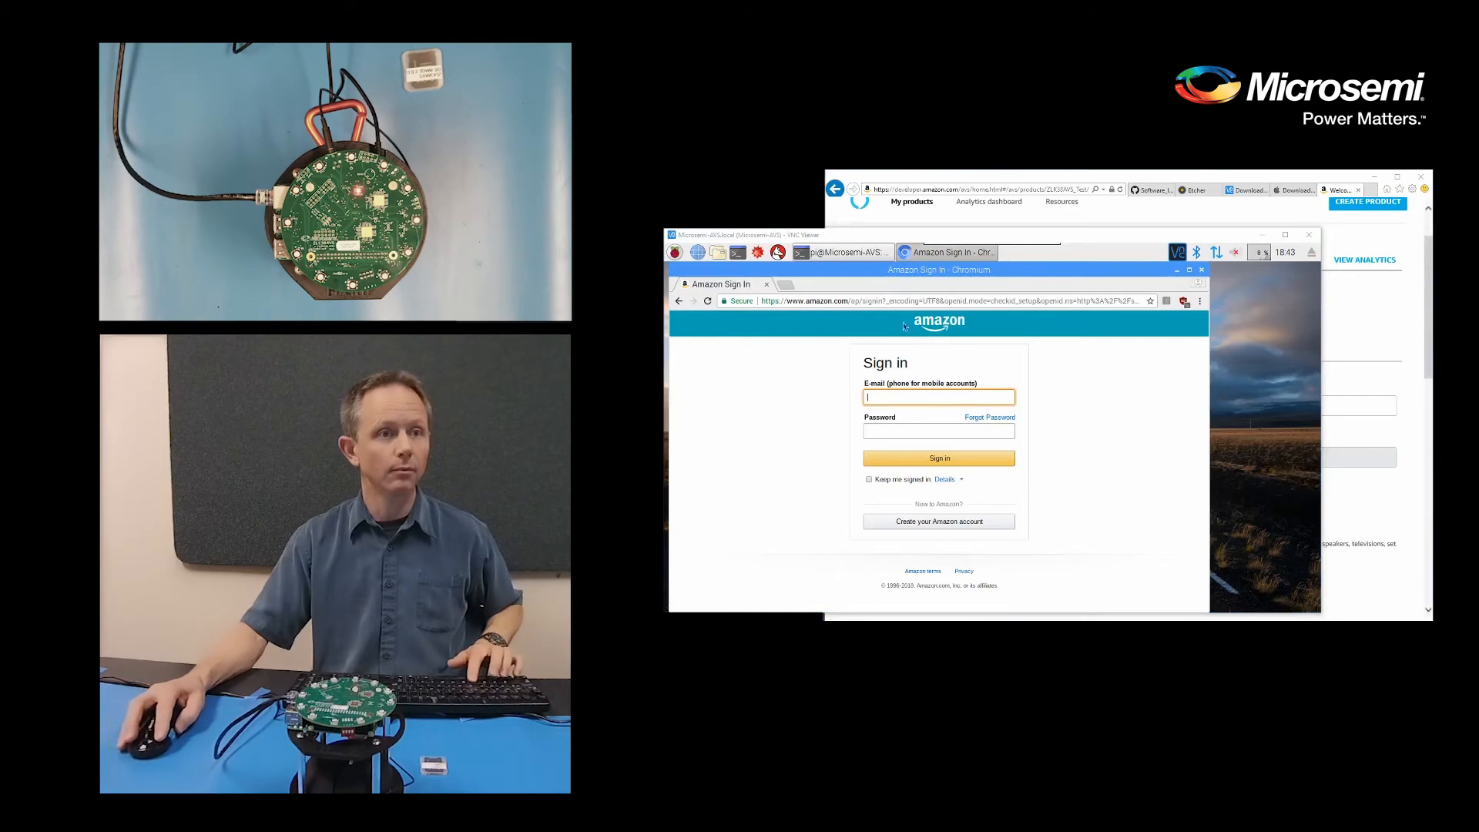
right_click(938, 395)
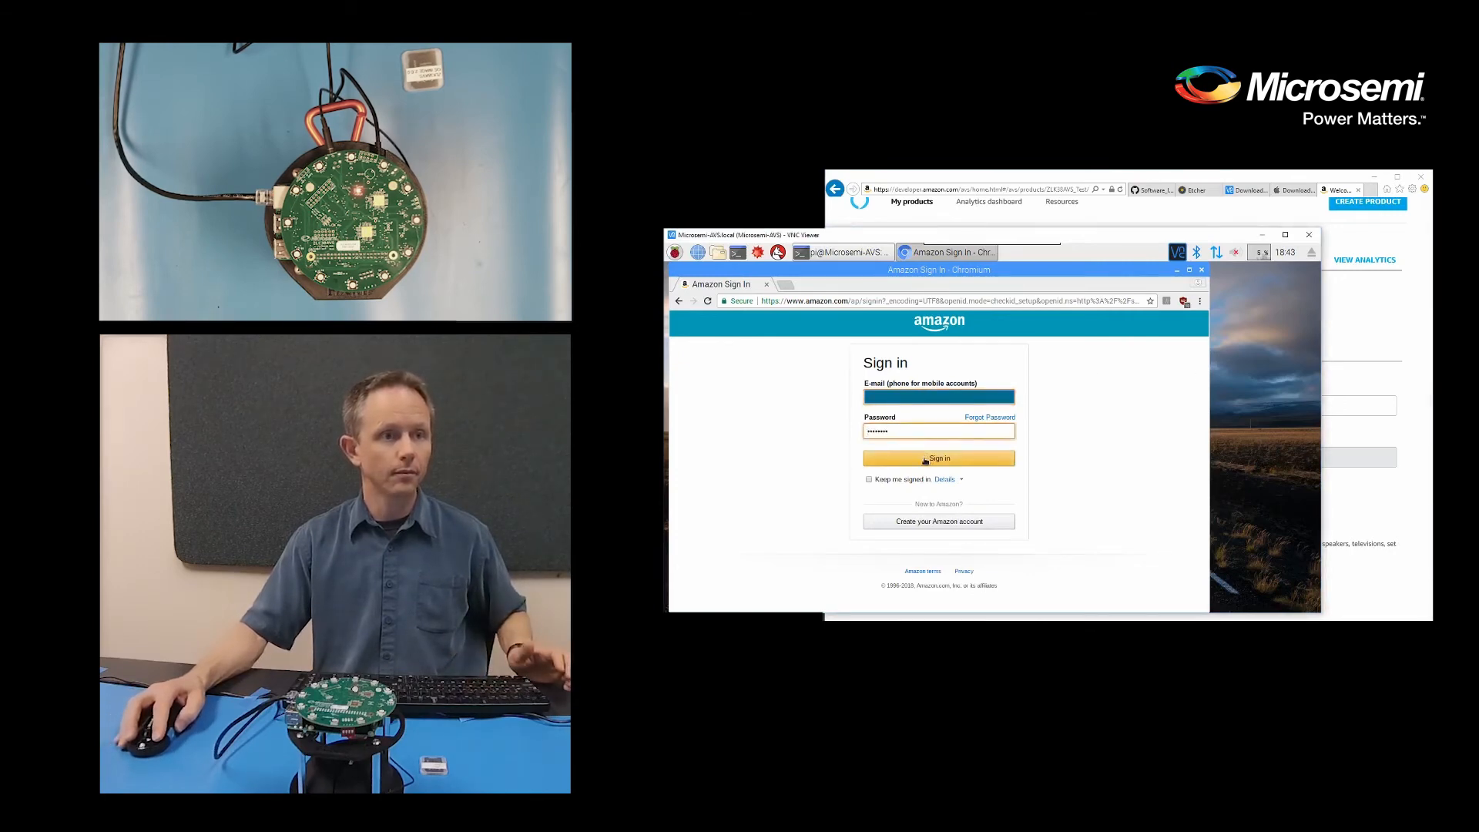
click(938, 458)
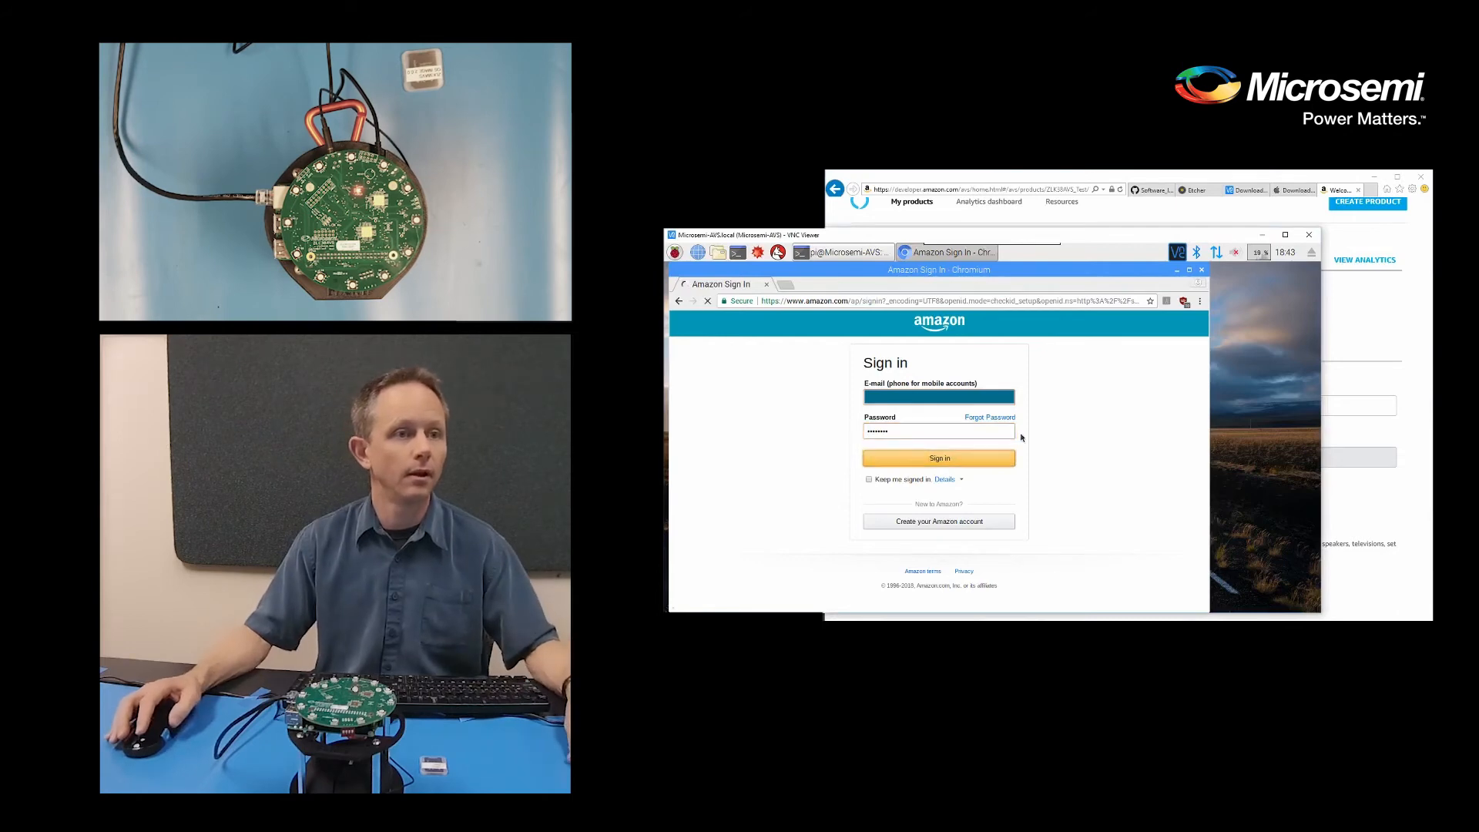
click(938, 457)
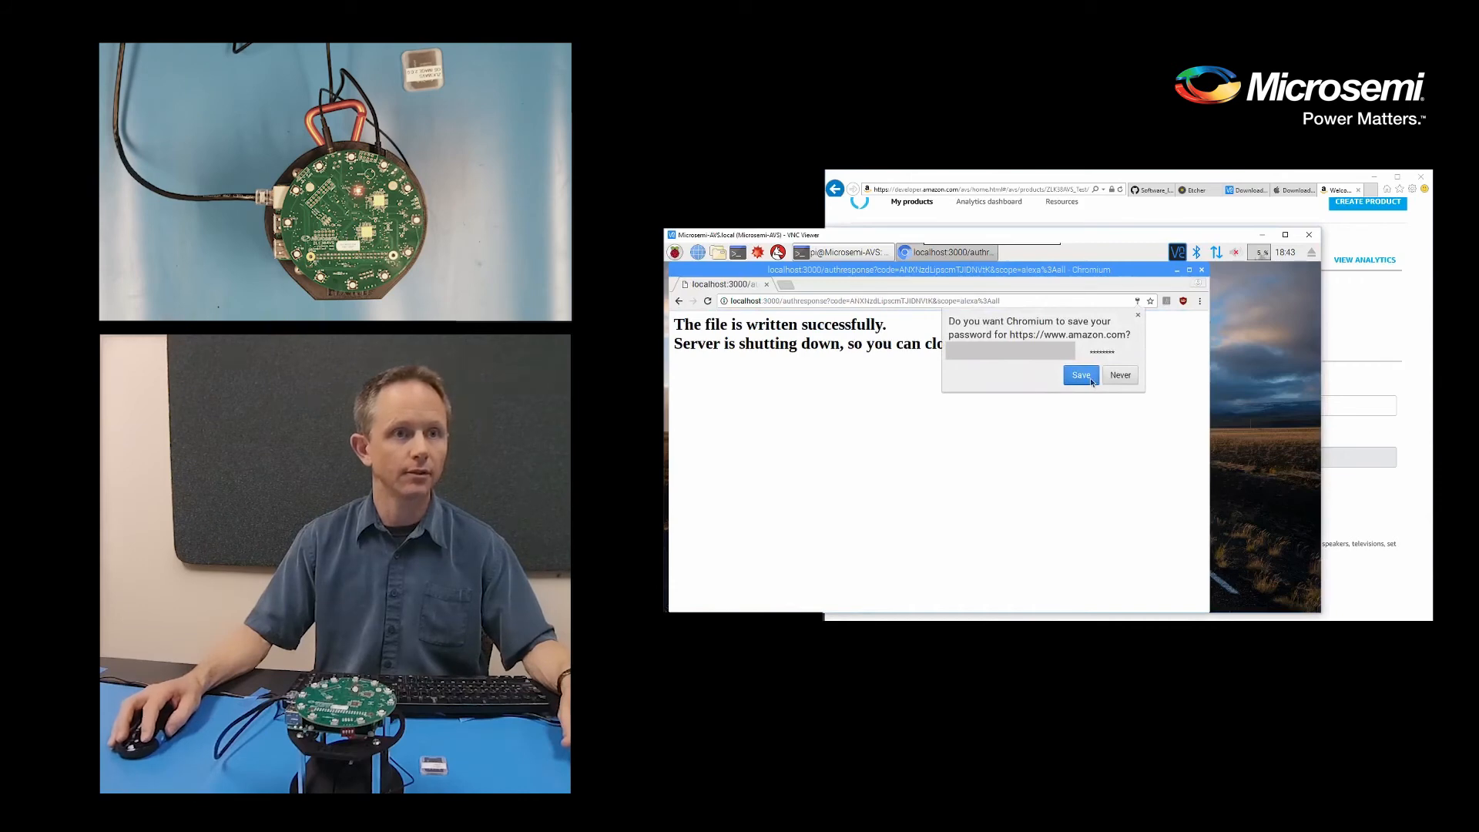
Step: Save the Amazon password in Chromium and close the browser window
click(1119, 374)
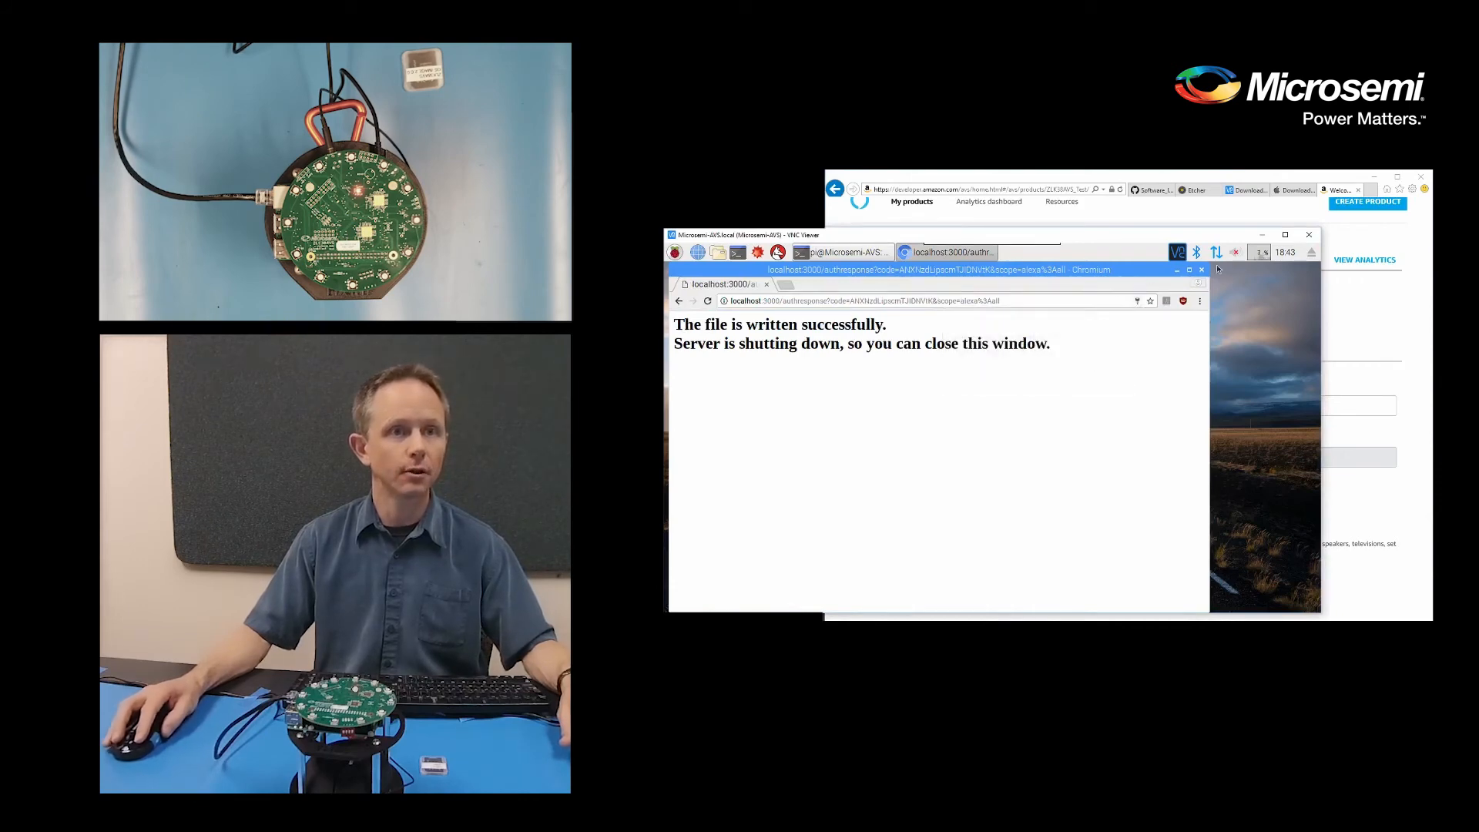
click(1201, 269)
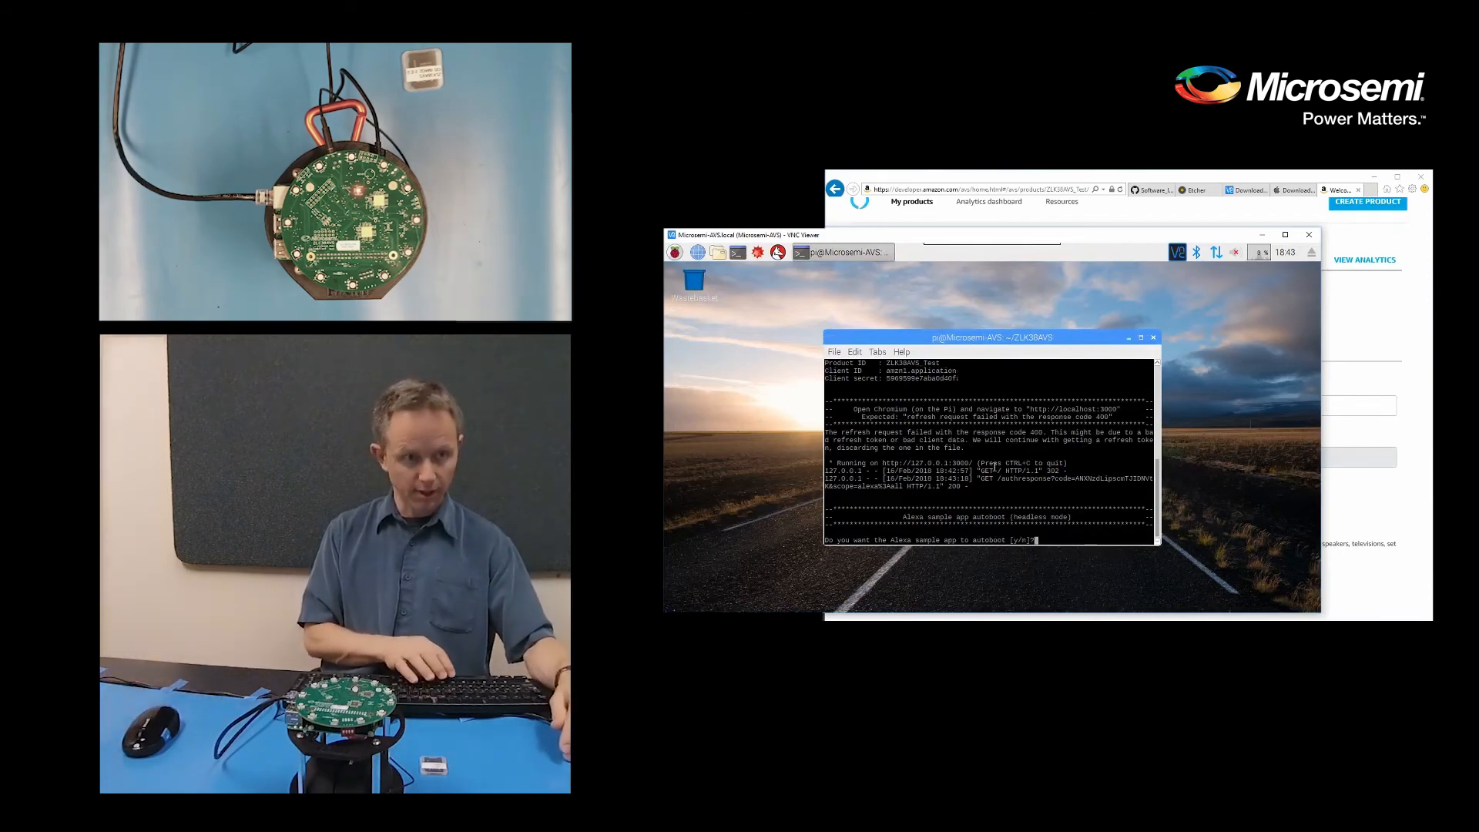
Step: Decline autoboot with n, then try make start commands to launch the Alexa sample app
text(n)
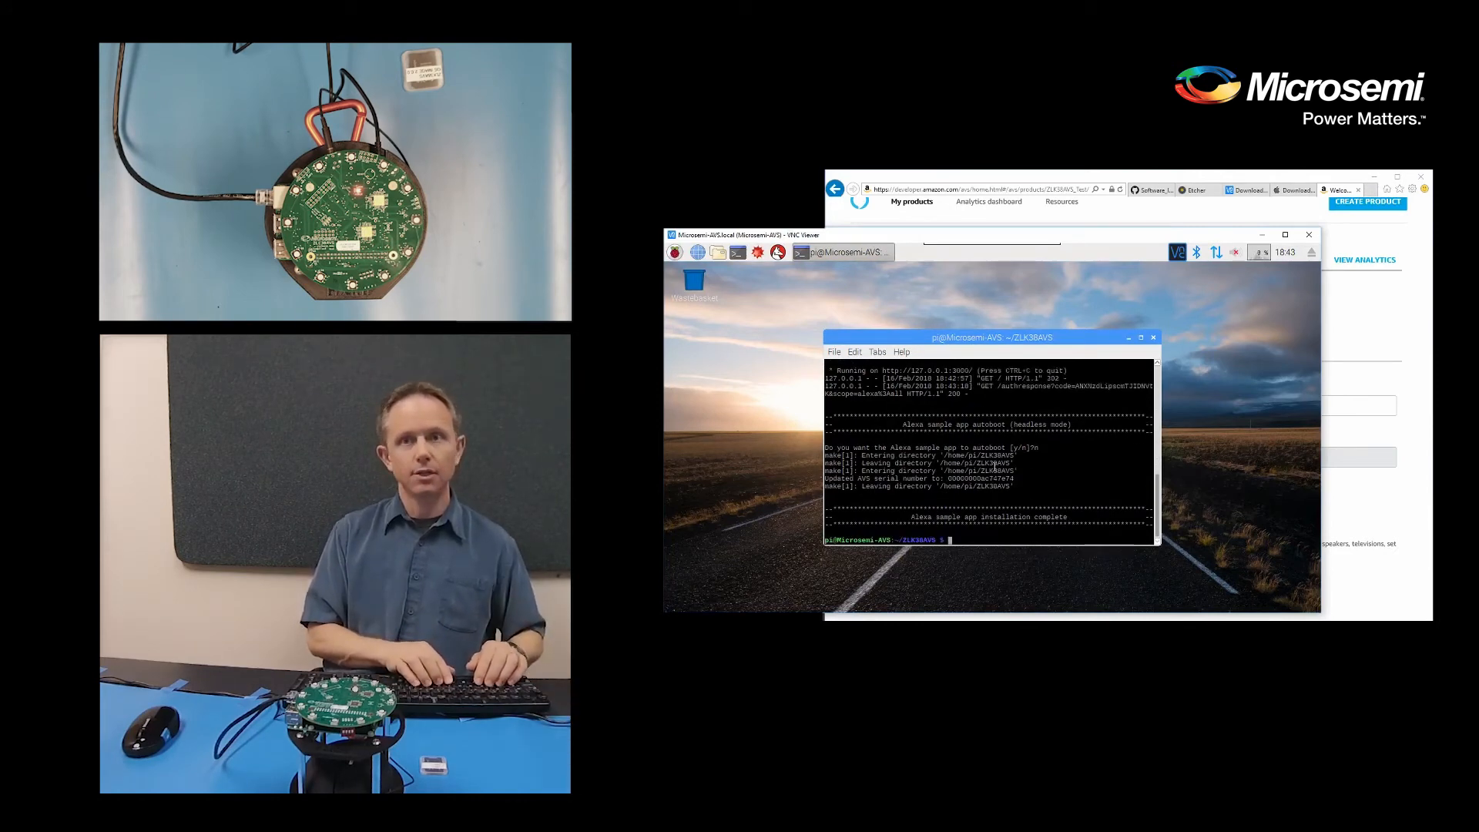
text(make)
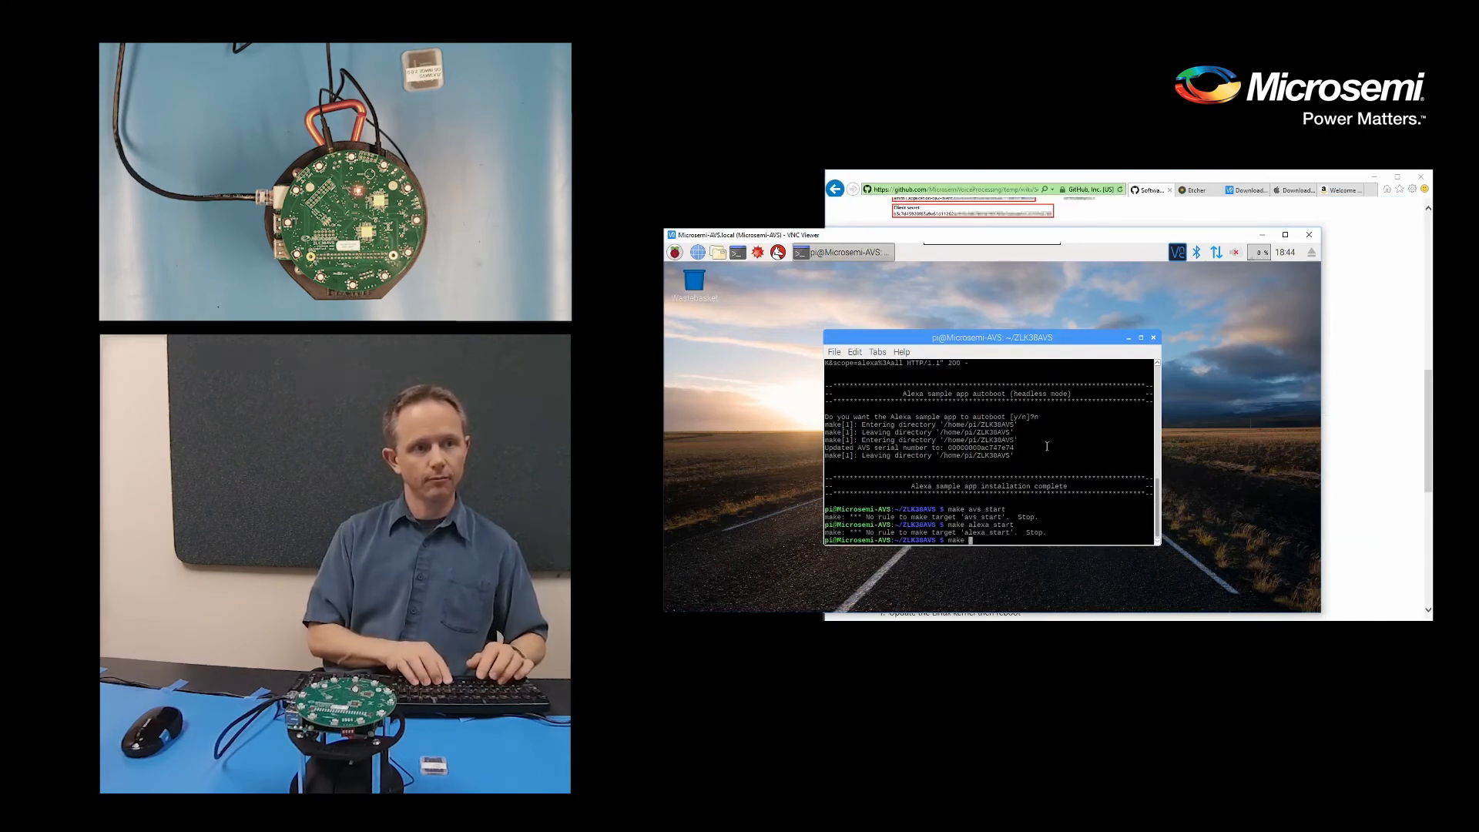
text(start ale)
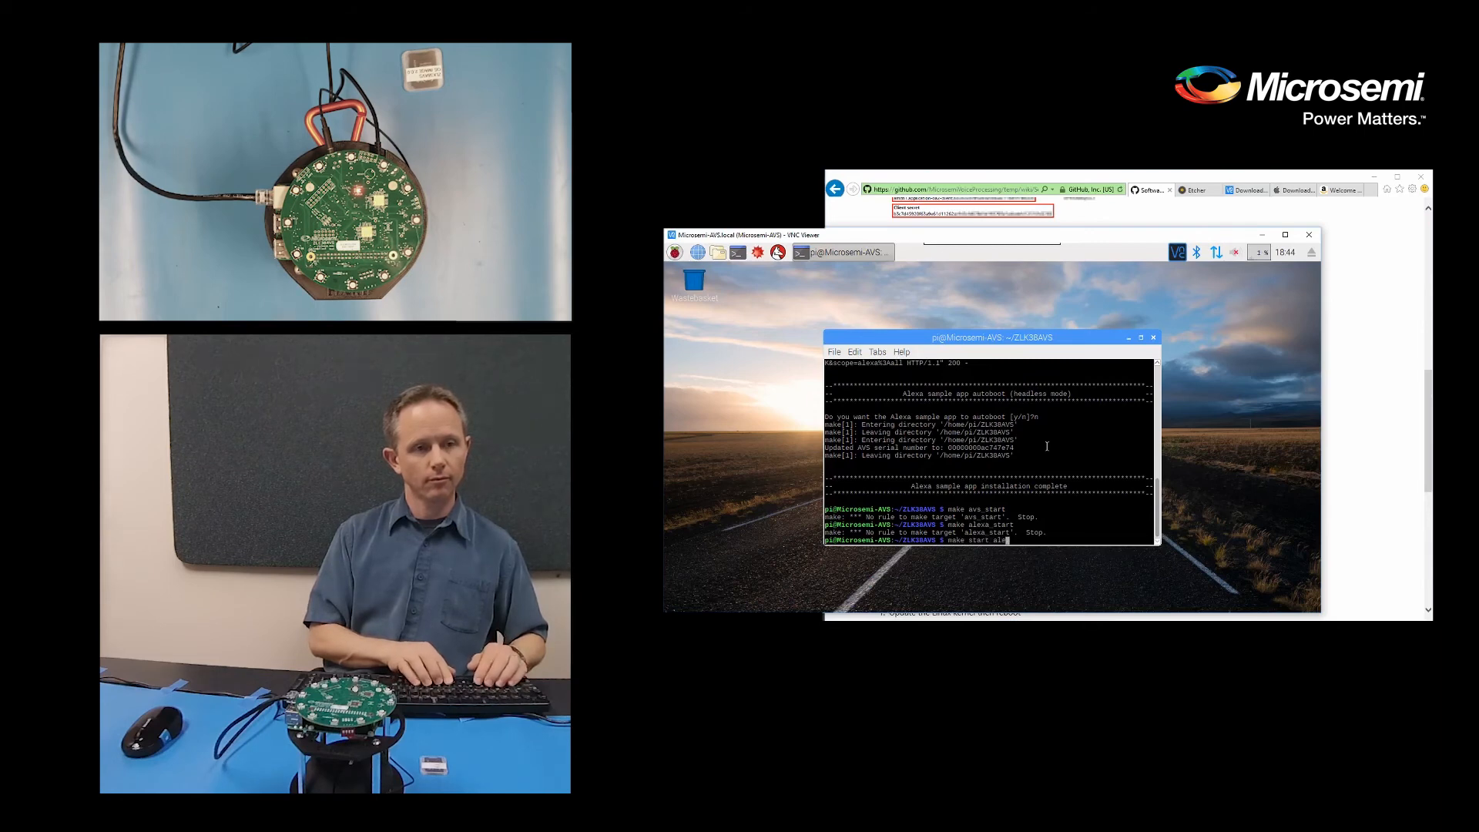